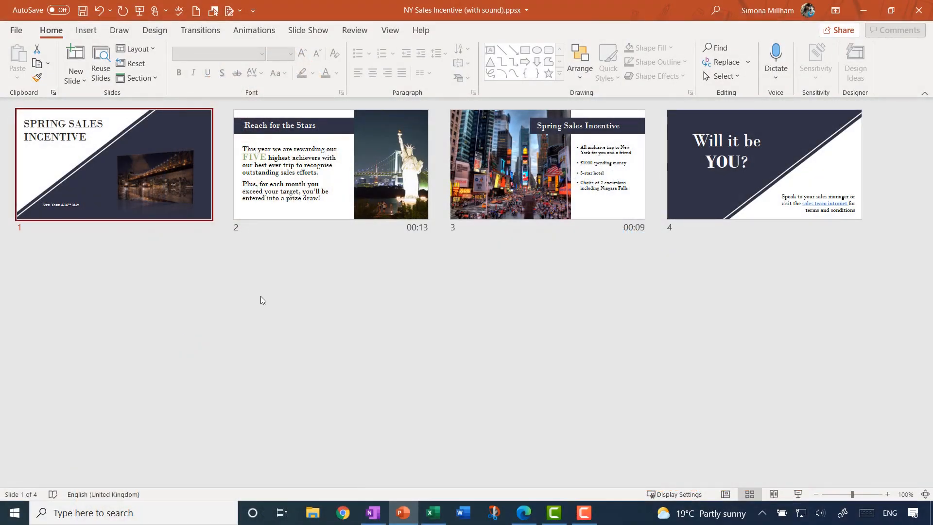
mouse_move(181, 302)
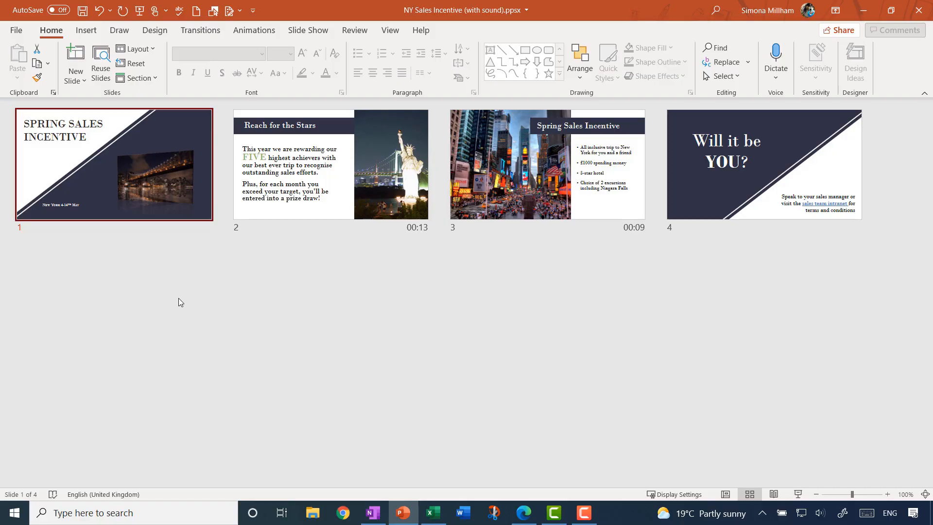
Apply the Fade transition to all four selected slides.
click(200, 30)
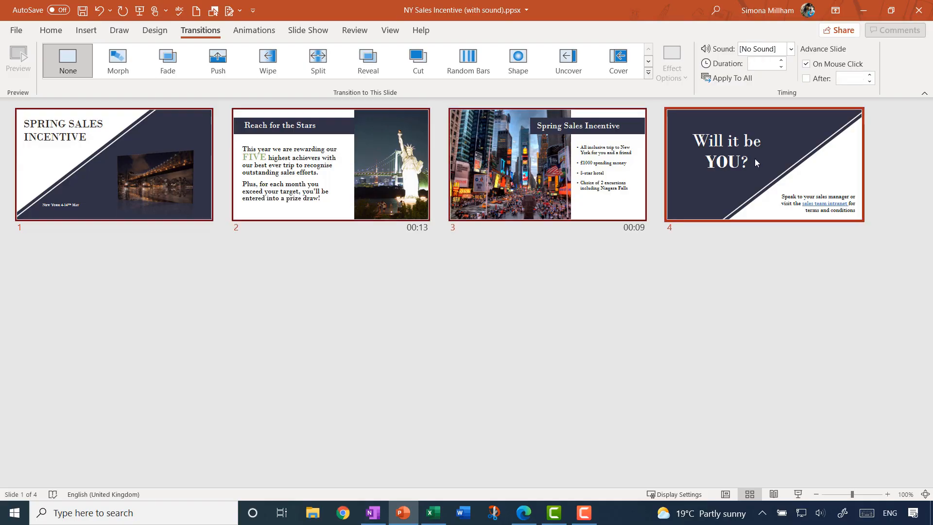
click(167, 61)
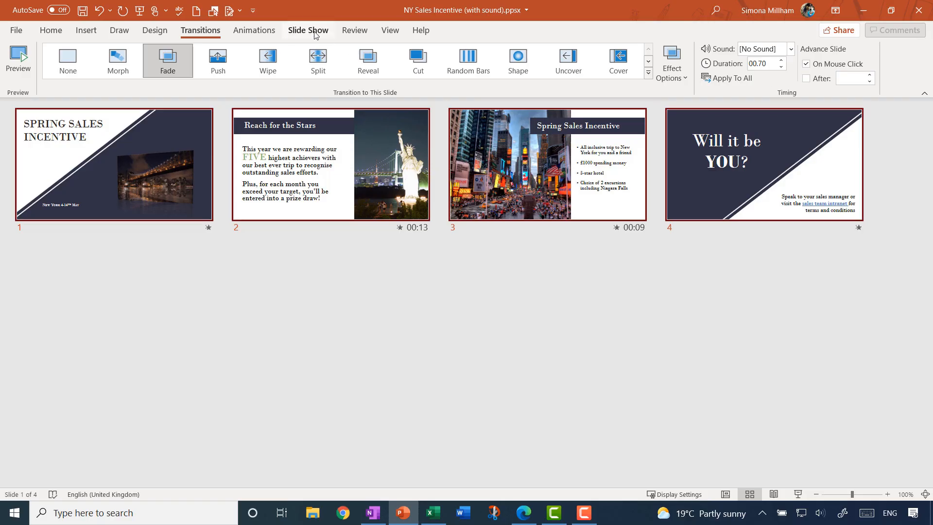
Clear the recorded timings on all slides via Record Slide Show > Clear, then select slide 1.
click(308, 31)
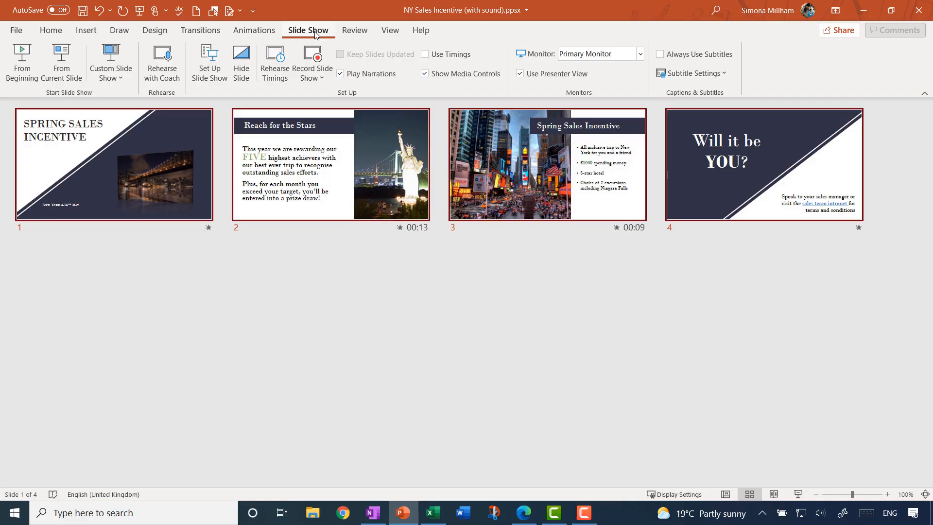
mouse_move(313, 60)
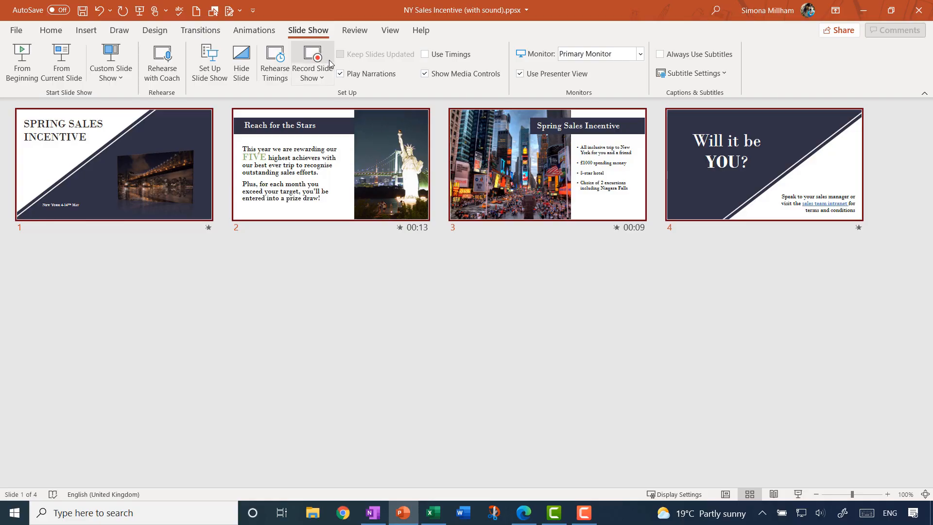
mouse_move(329, 64)
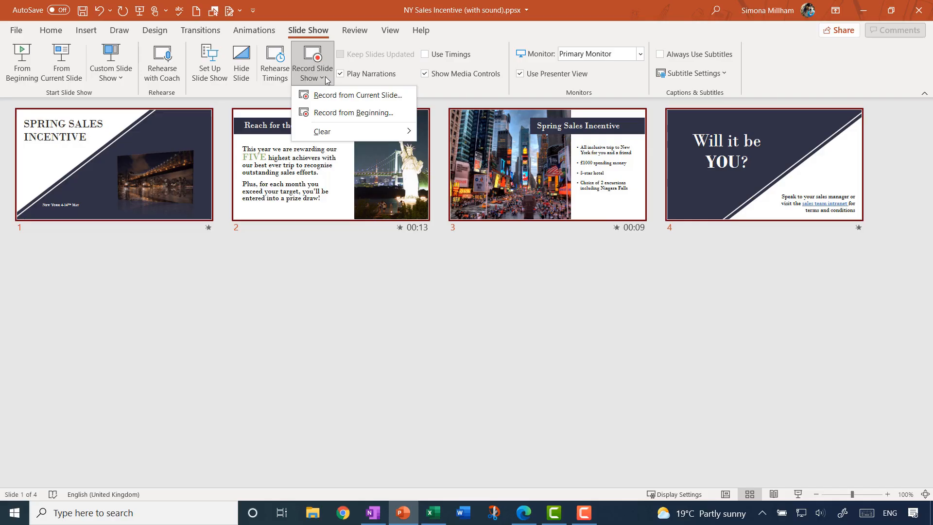
mouse_move(344, 132)
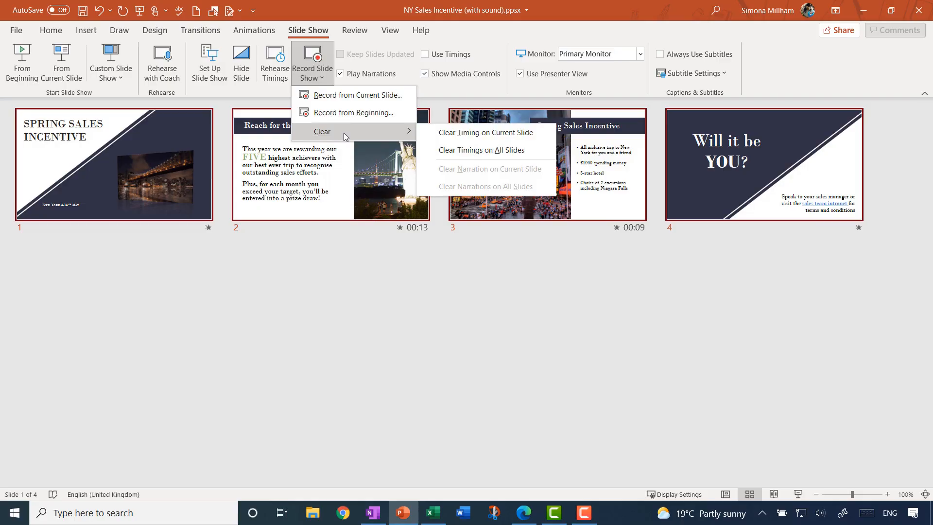
mouse_move(601, 260)
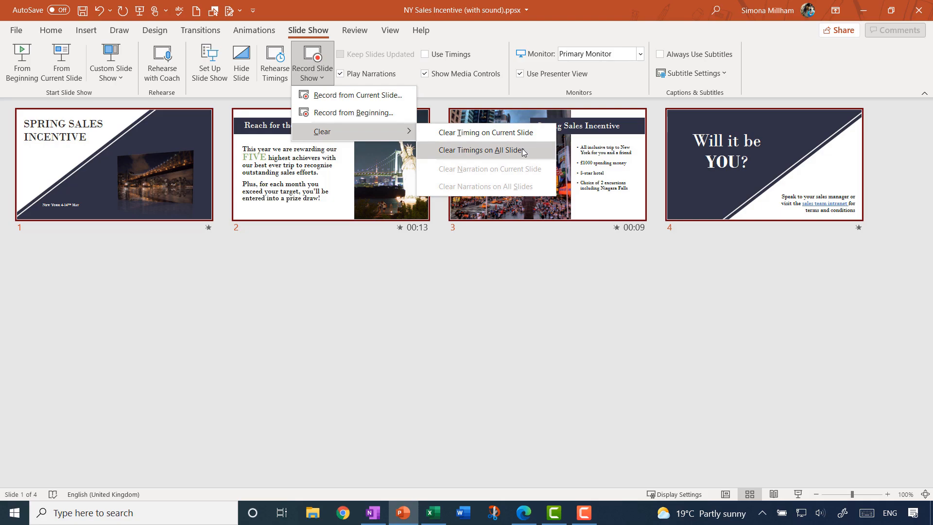
click(488, 150)
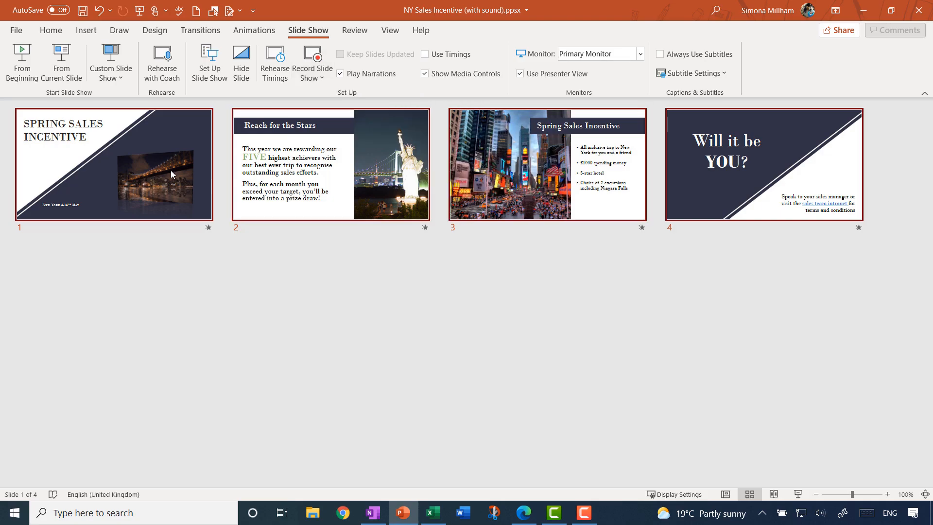
click(312, 64)
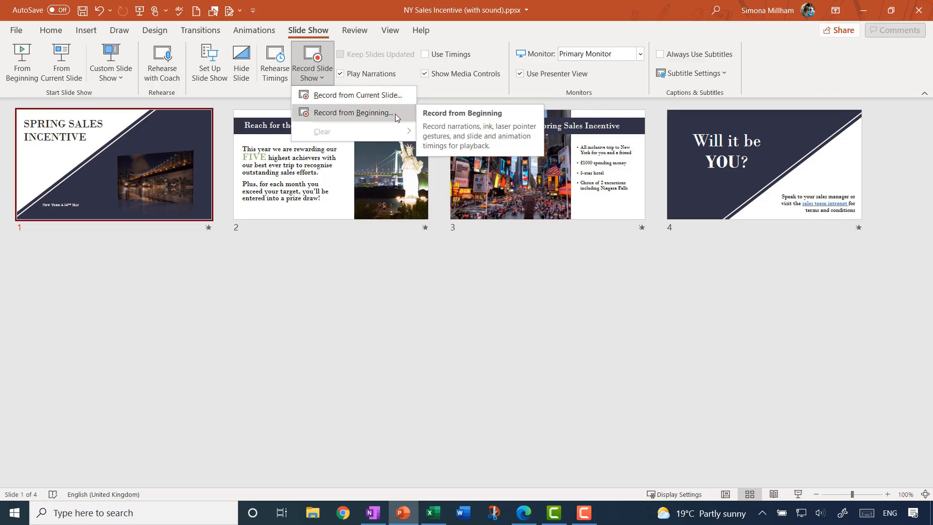
mouse_move(400, 114)
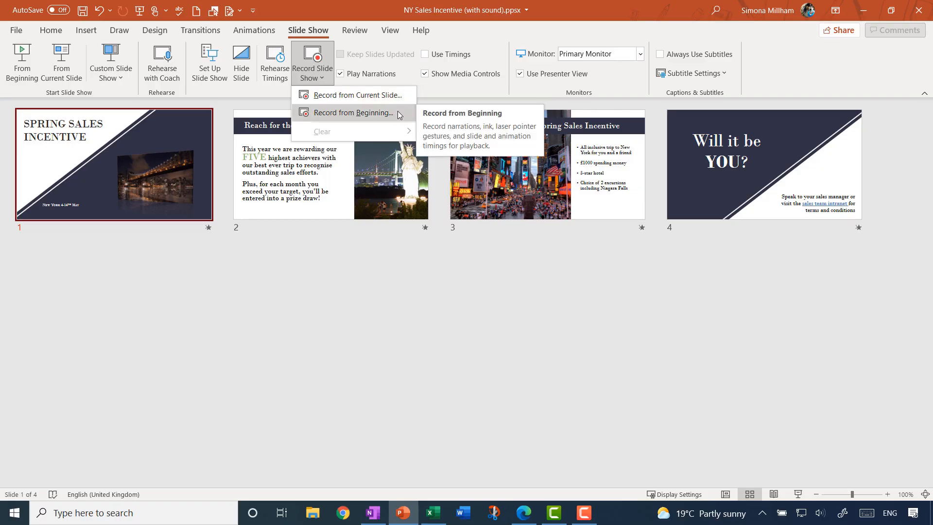
Start Record from Beginning and toggle the camera and camera preview off and back on.
click(351, 112)
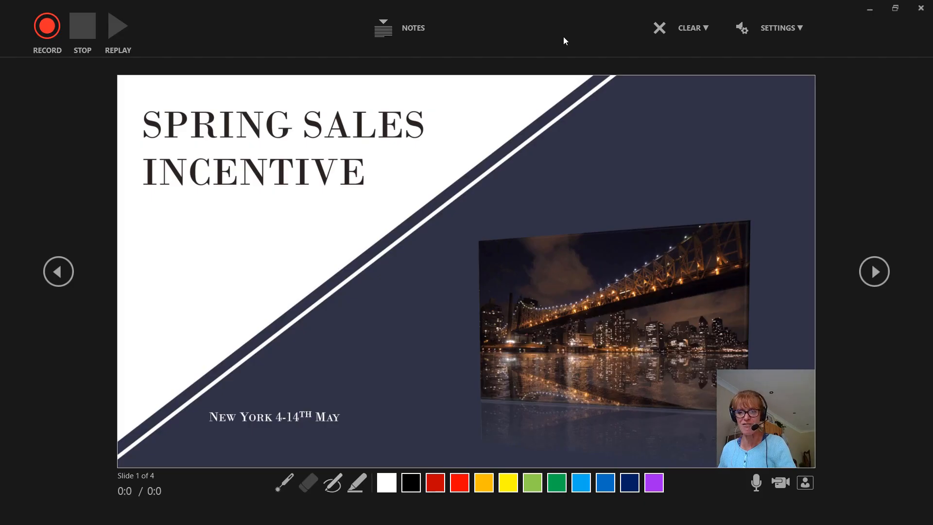
mouse_move(840, 352)
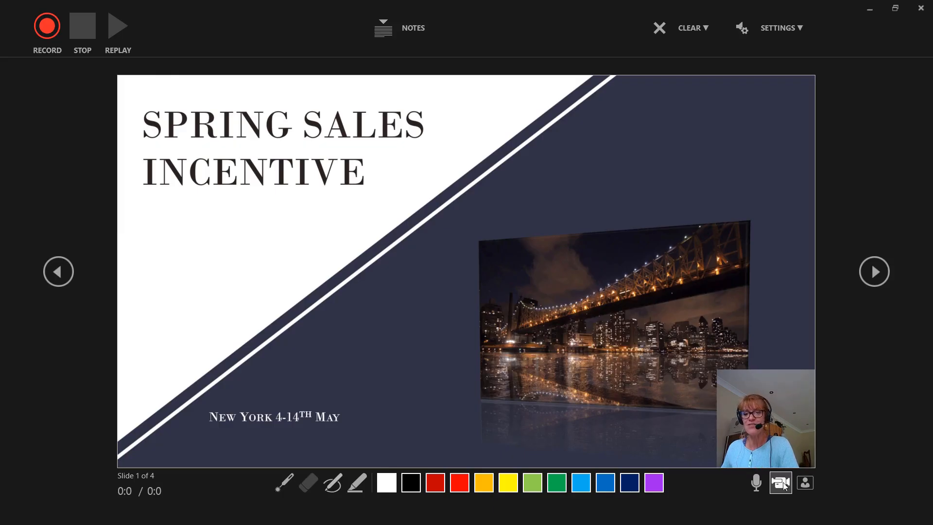
mouse_move(781, 482)
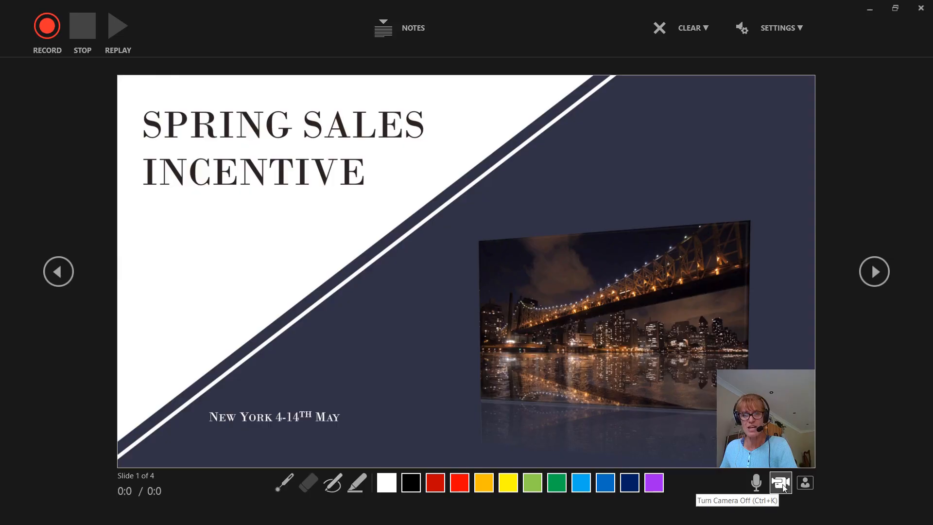
click(781, 482)
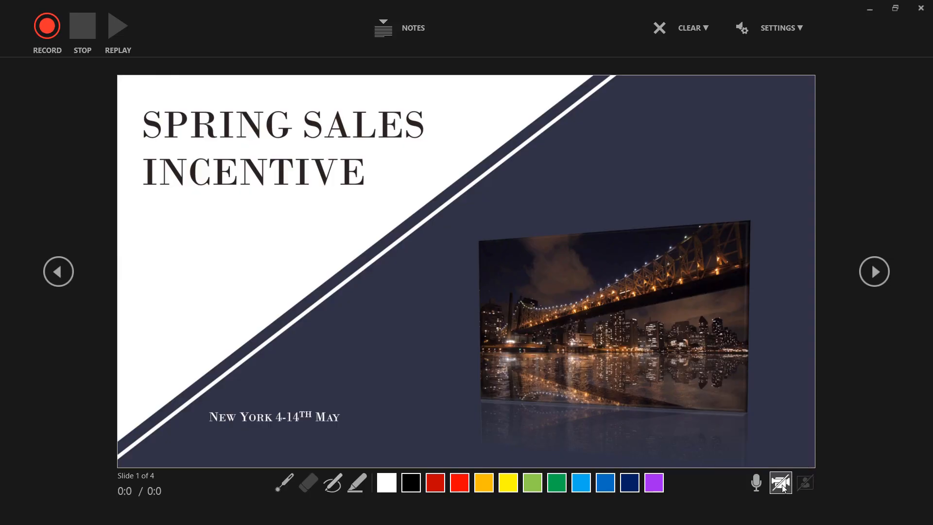
click(780, 483)
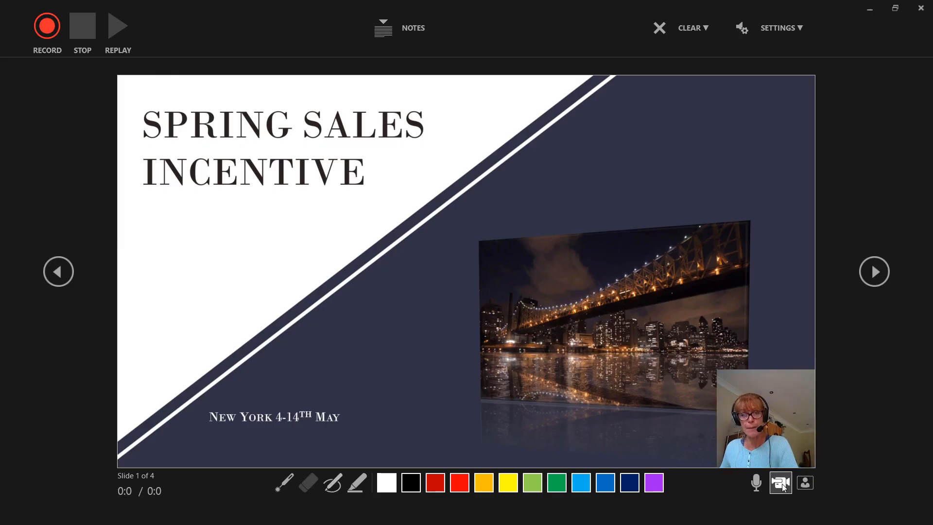
mouse_move(804, 482)
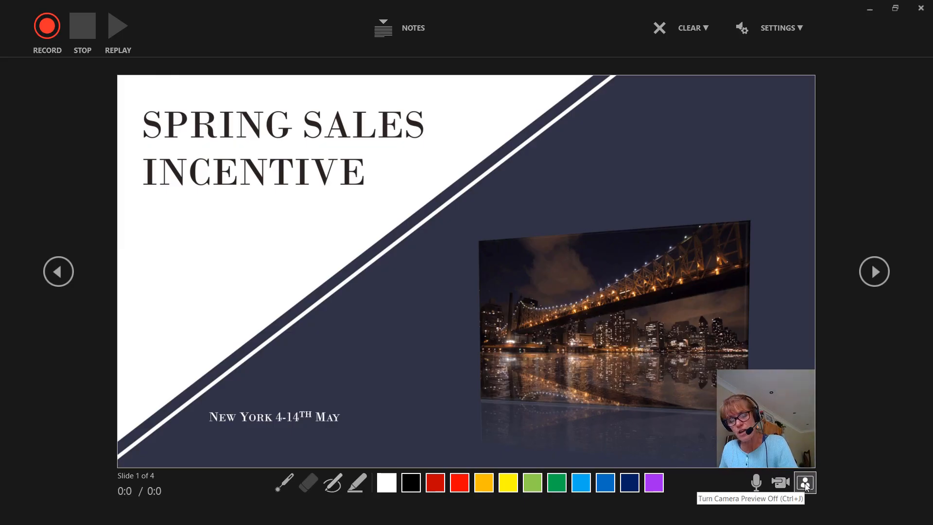
click(805, 482)
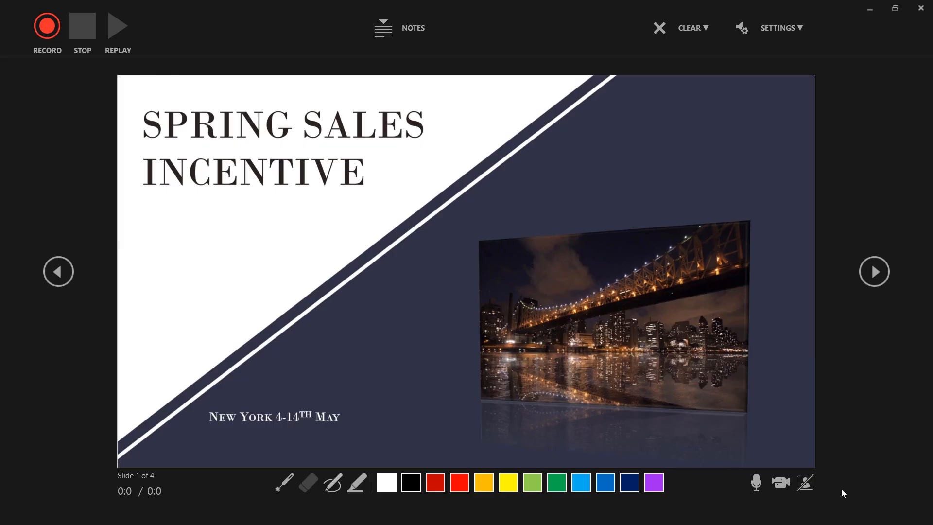
click(805, 482)
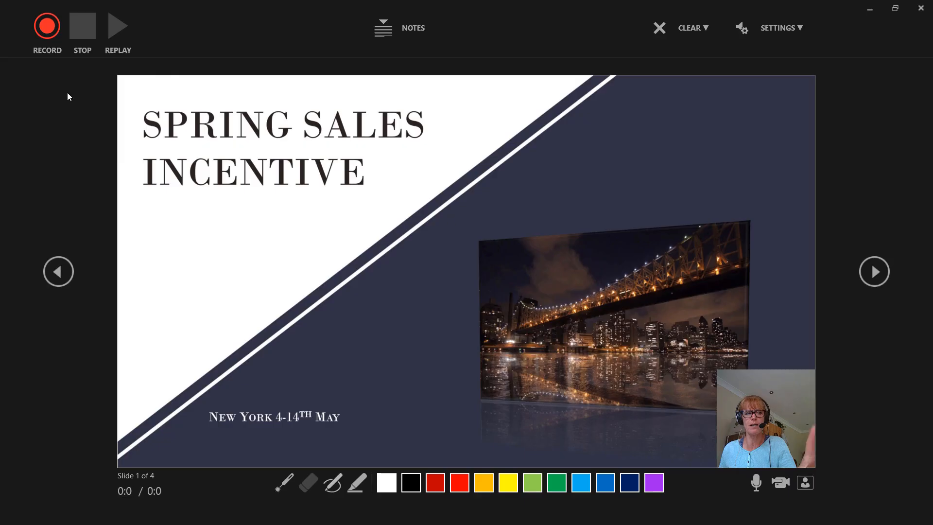
mouse_move(851, 113)
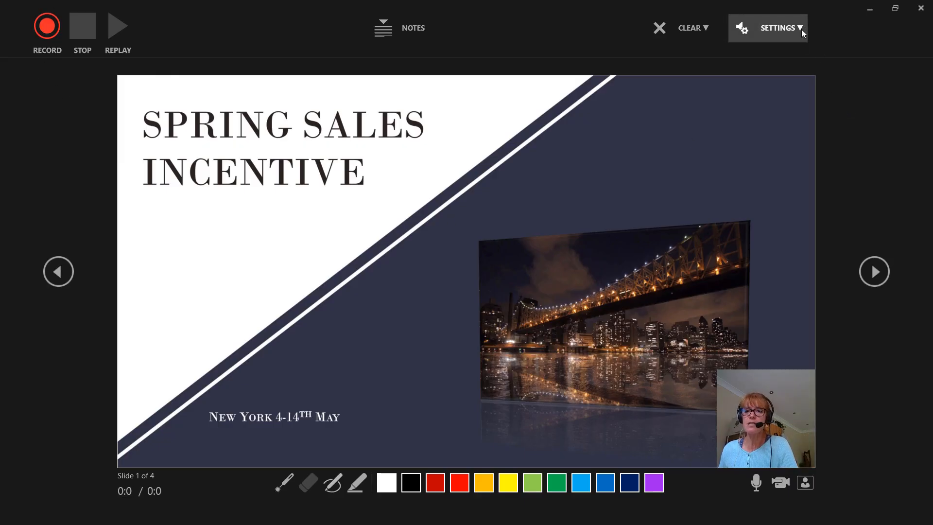
Review the recording Settings menu and show then hide the speaker notes.
click(778, 27)
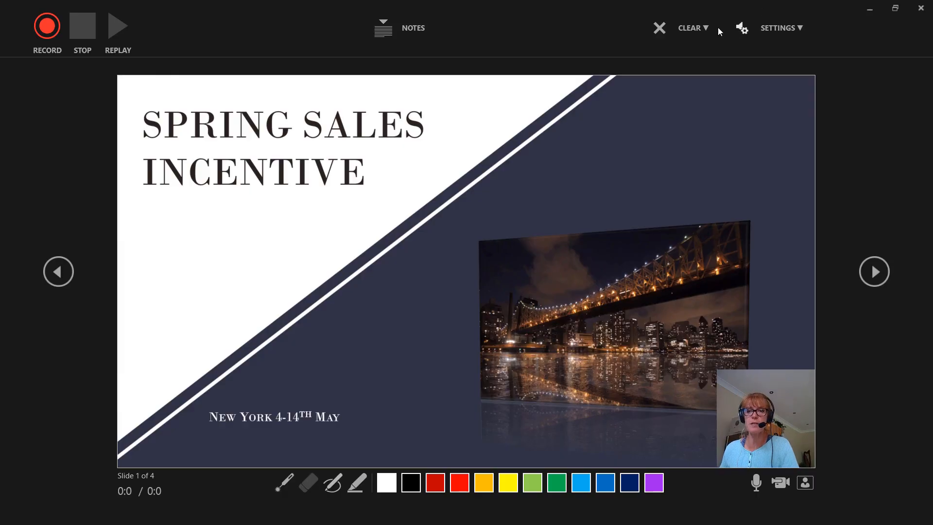
click(692, 27)
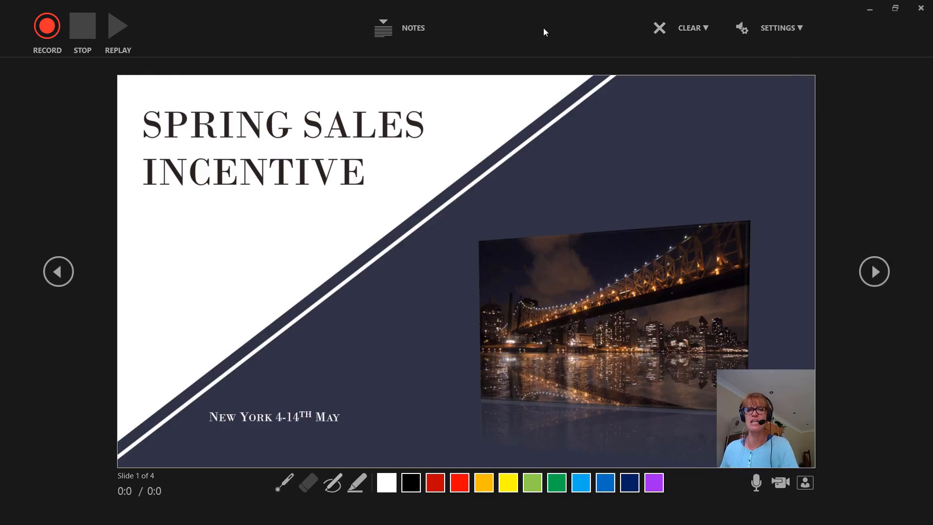
click(399, 28)
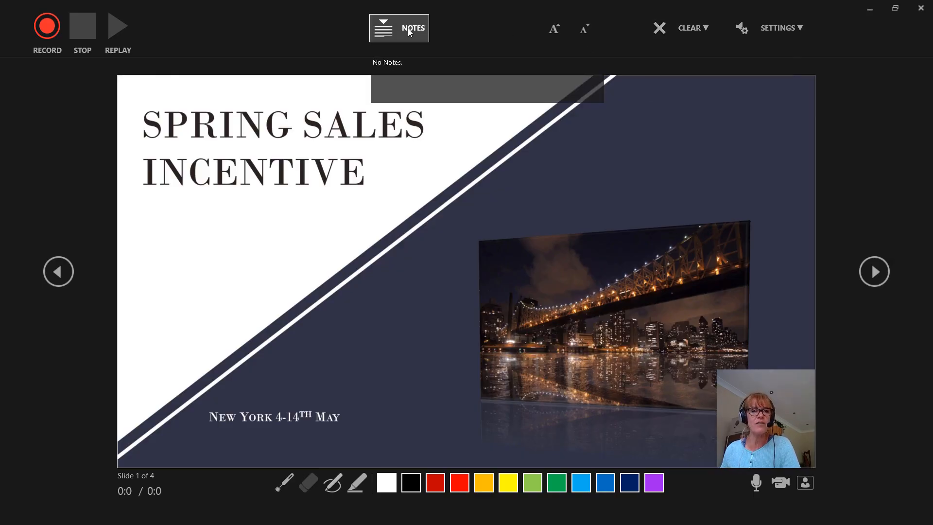
click(399, 28)
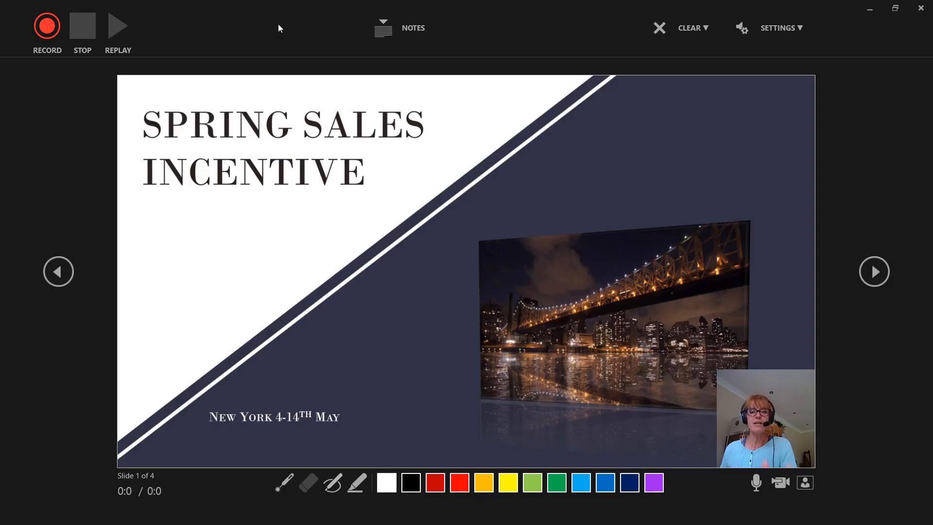
mouse_move(47, 33)
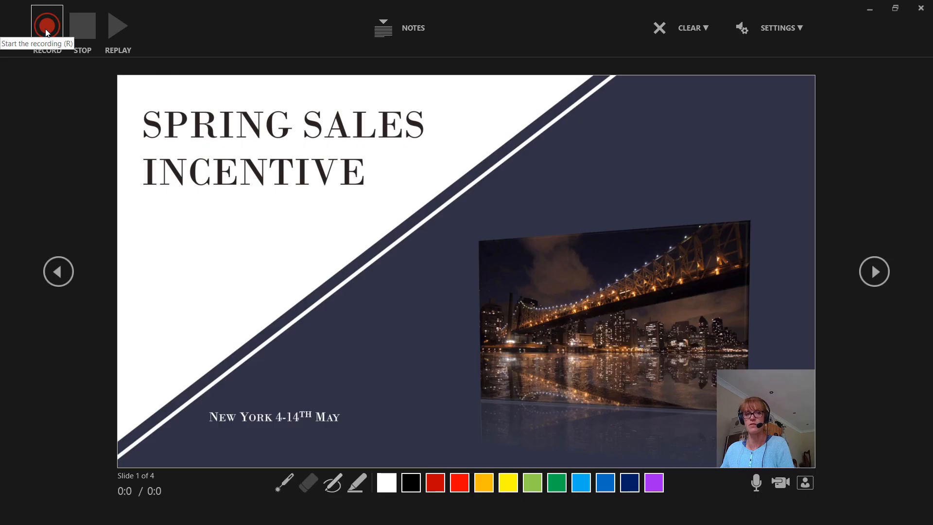
Record a short camera narration for the slide and stop the recording.
click(45, 25)
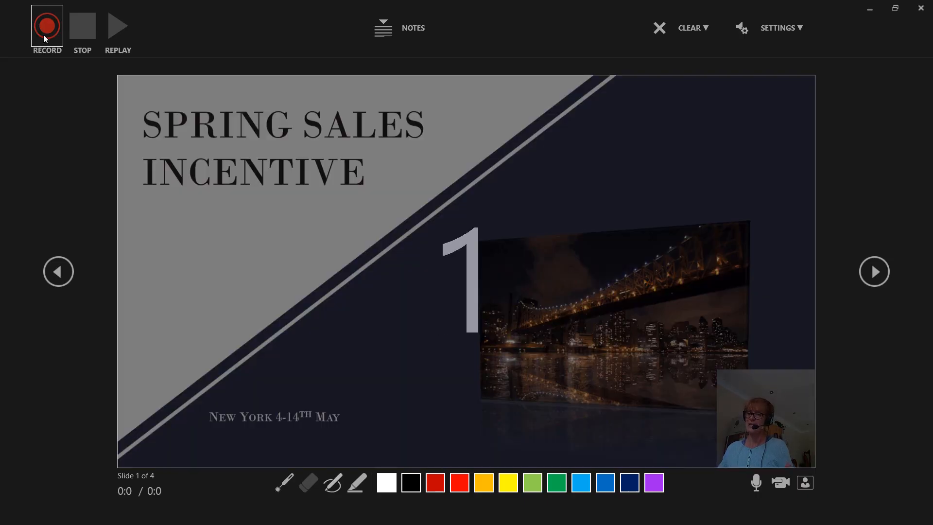
click(46, 25)
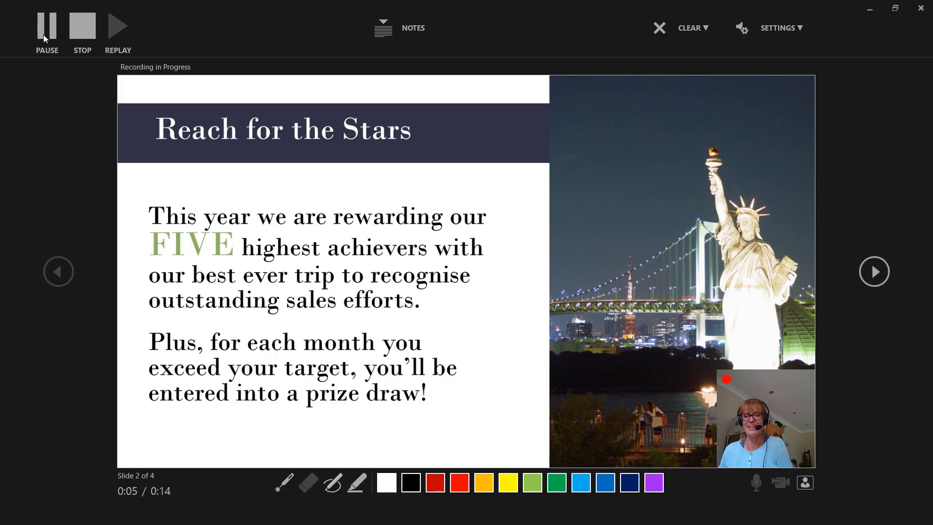
mouse_move(85, 33)
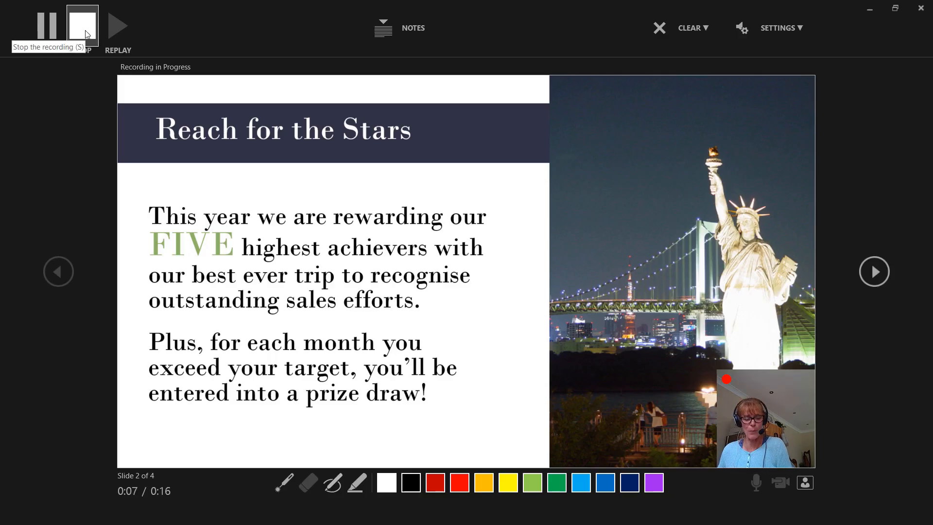
click(82, 25)
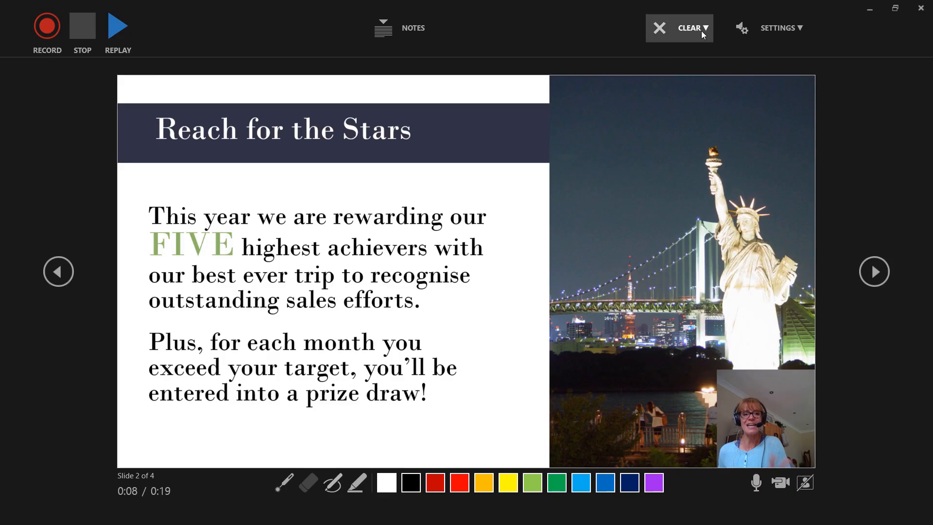
Dismiss the Clear recordings menu without clearing and exit to editing view.
click(700, 28)
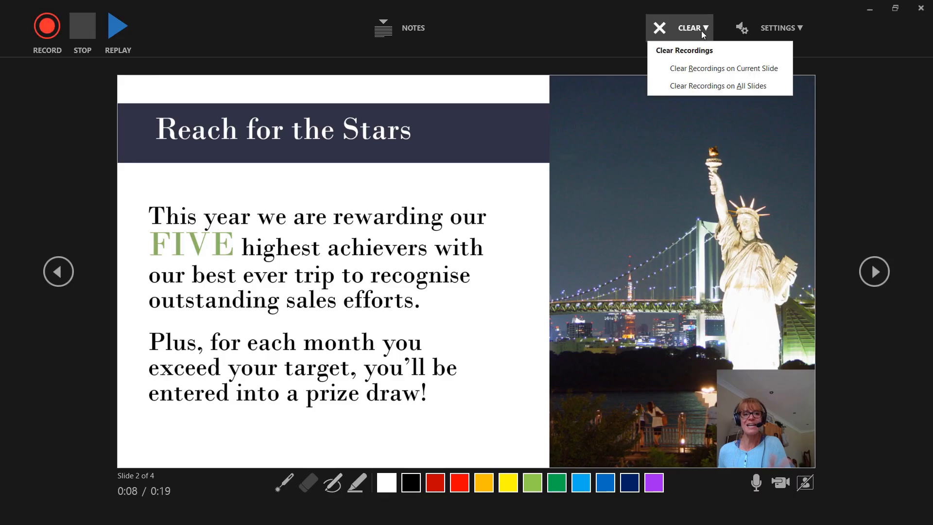
click(693, 27)
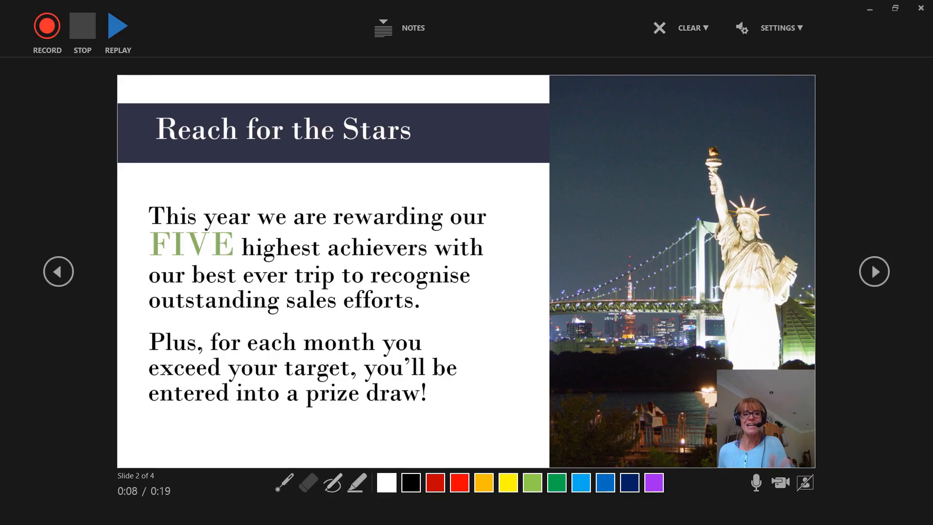
click(659, 27)
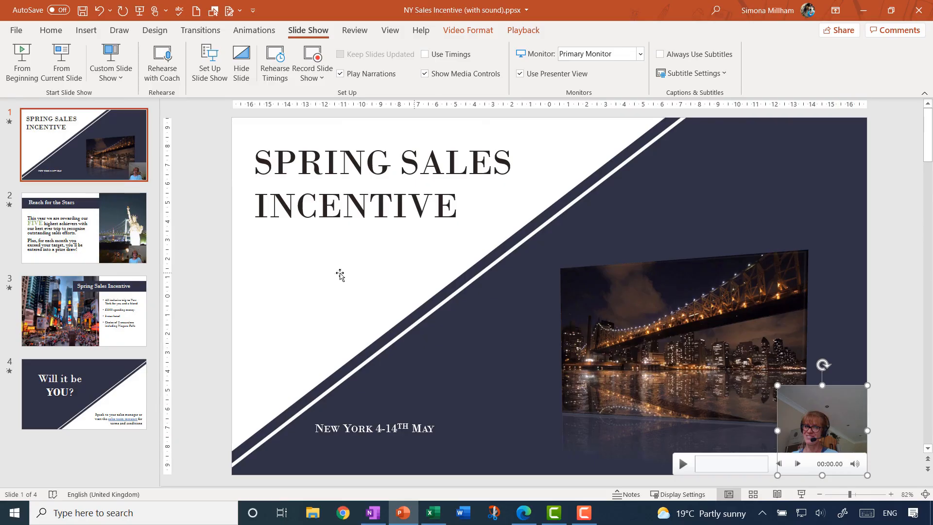
Enable Use Timings and view the 10- and 8-second slide timings in Slide Sorter.
click(84, 227)
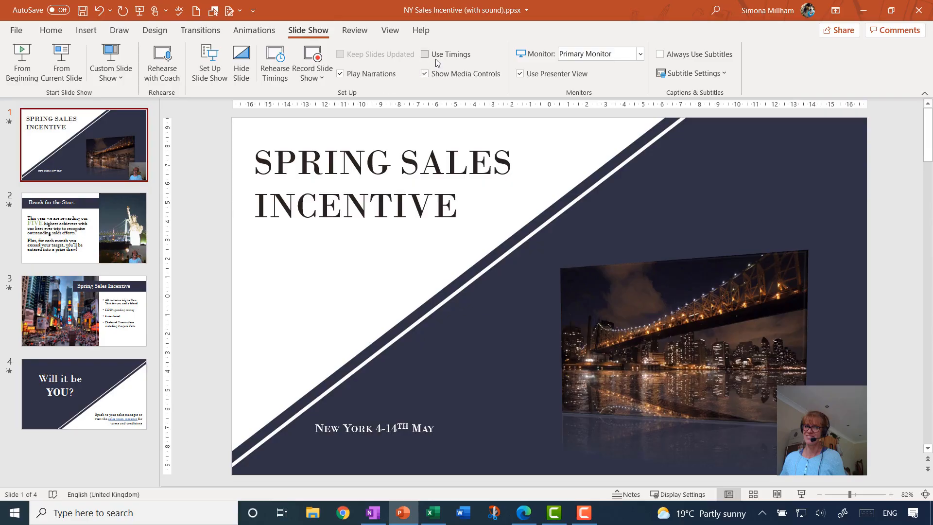
click(425, 54)
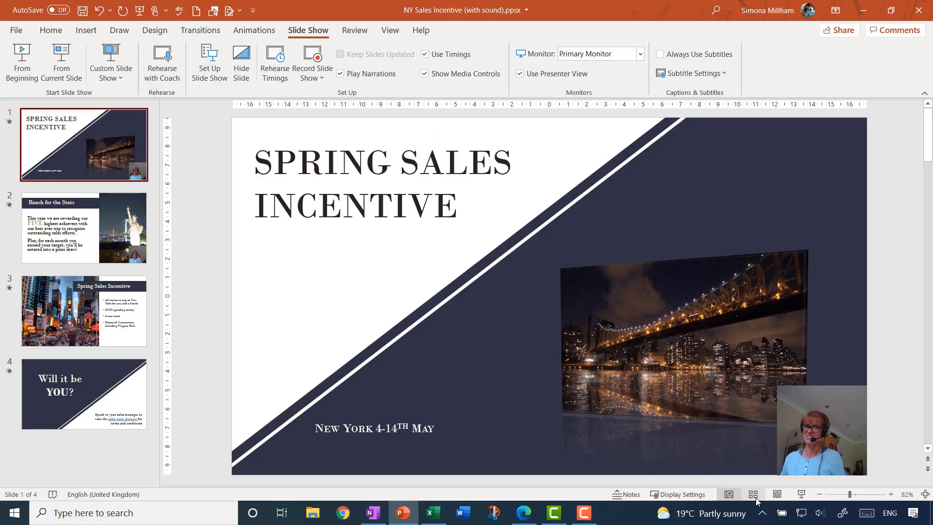
click(752, 493)
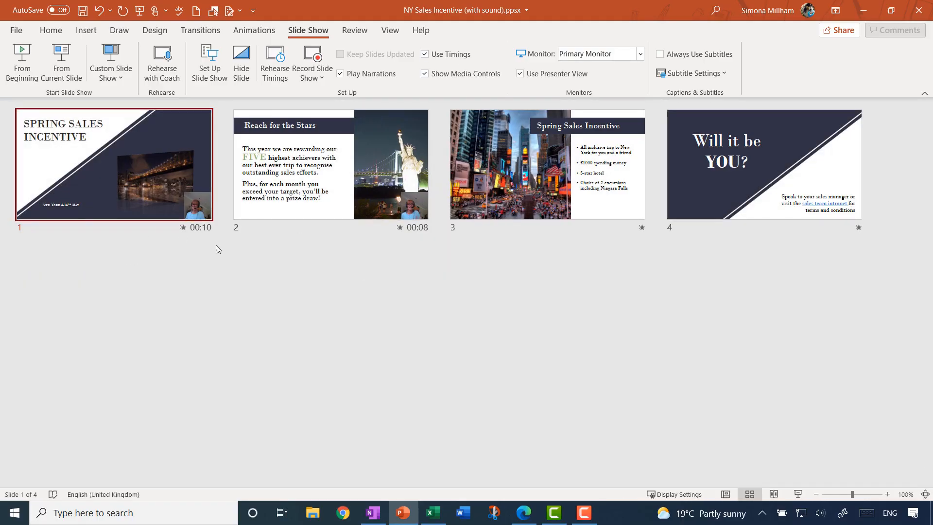
mouse_move(413, 245)
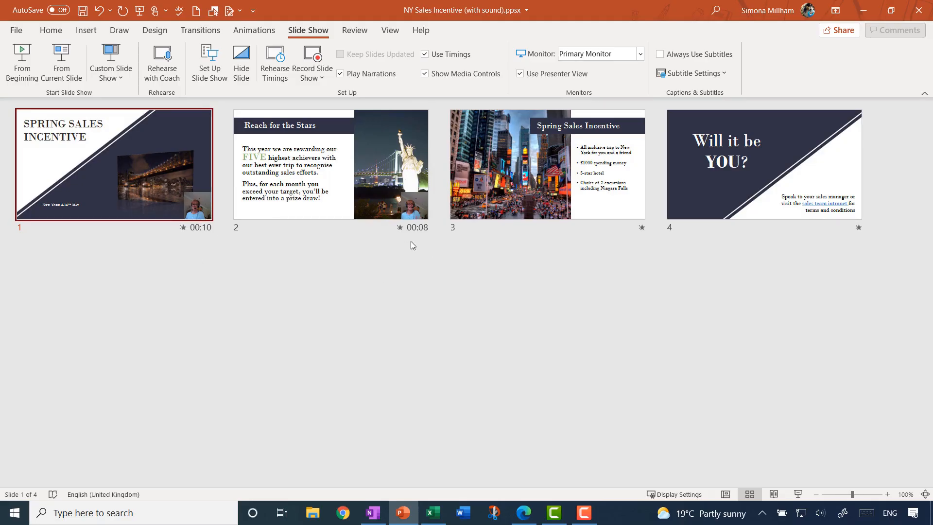
mouse_move(414, 258)
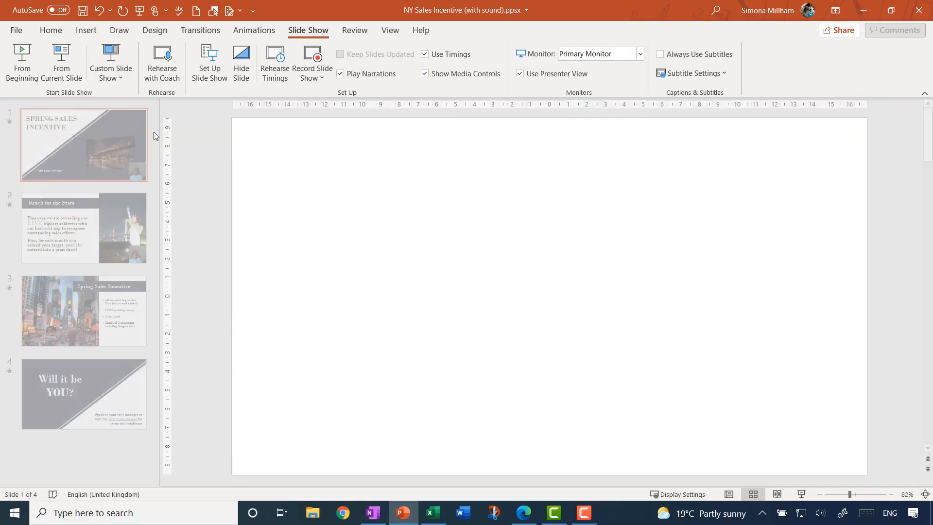
Select slide 1's webcam video and show its Playback settings, starting automatically.
click(82, 144)
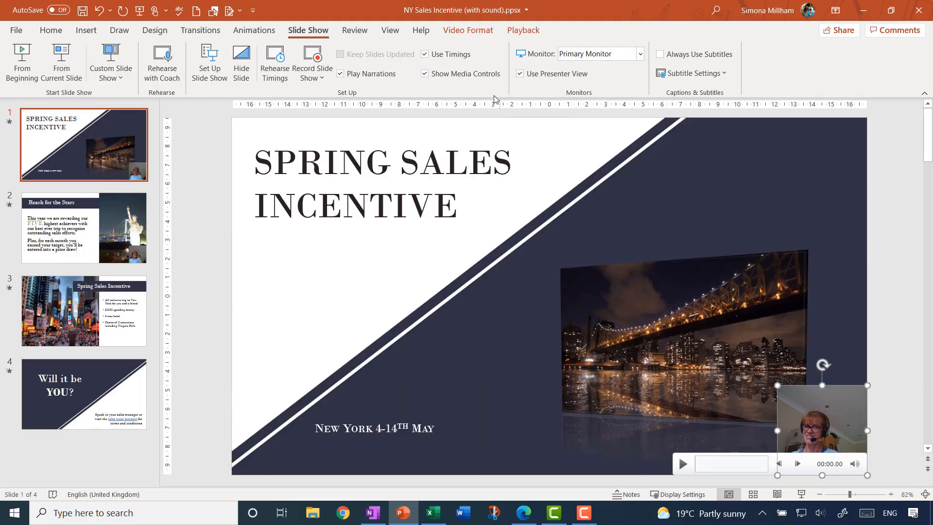
click(523, 30)
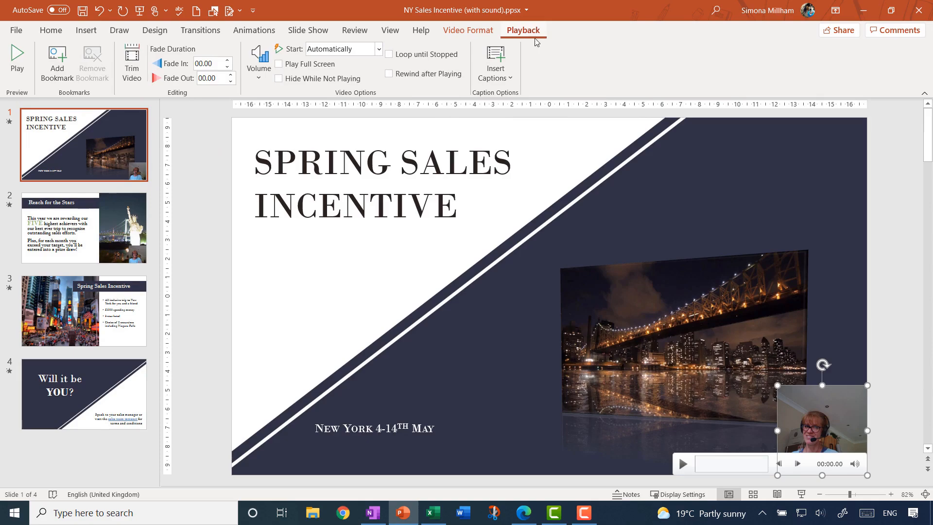
mouse_move(581, 68)
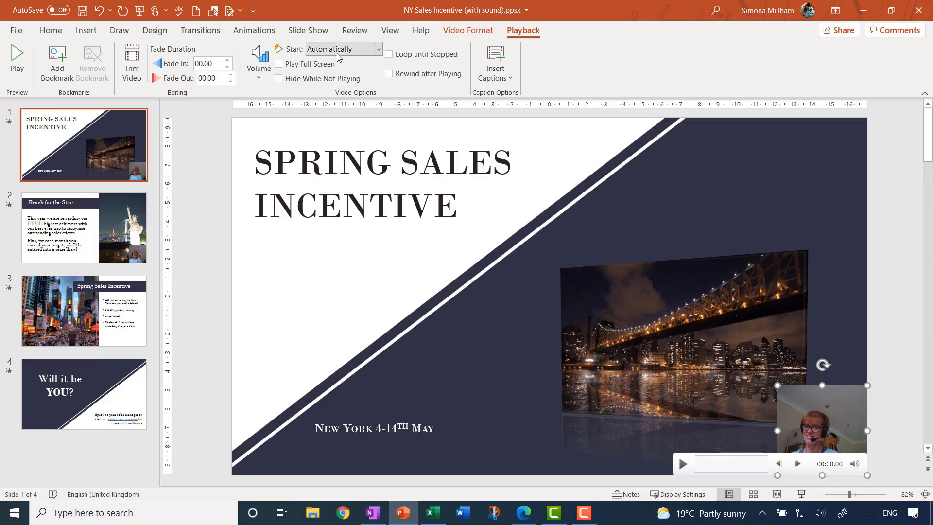
mouse_move(218, 221)
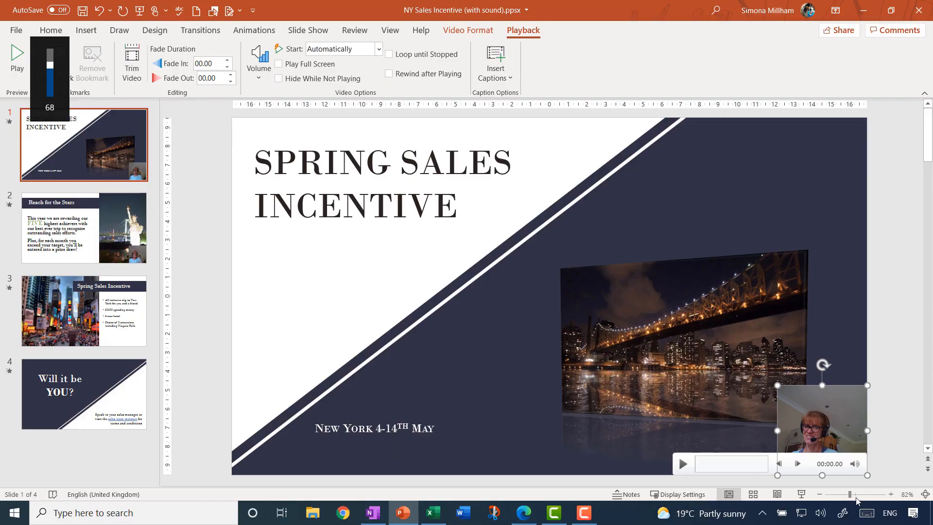
click(84, 229)
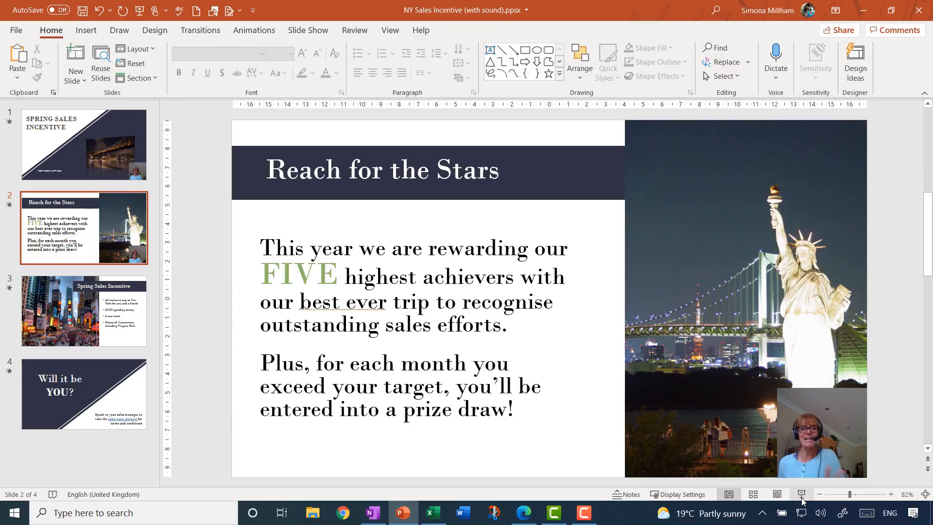
mouse_move(125, 200)
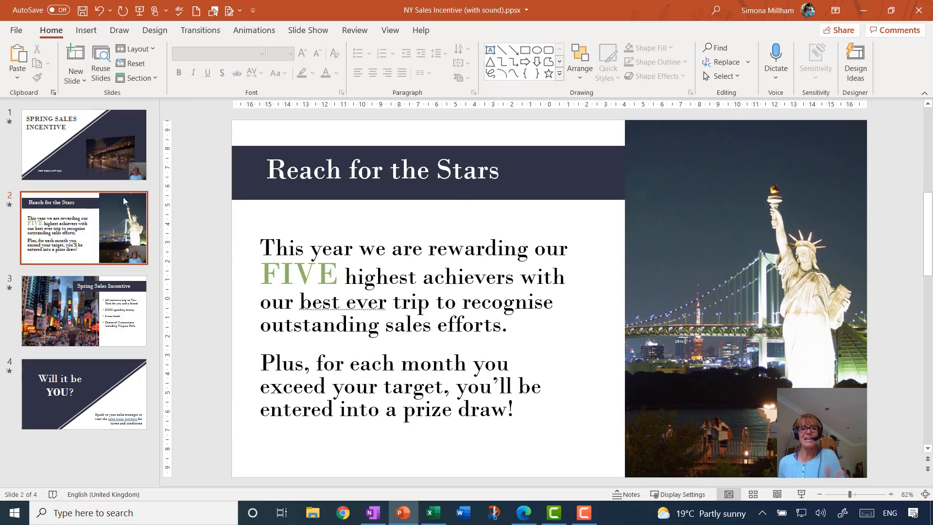
mouse_move(119, 249)
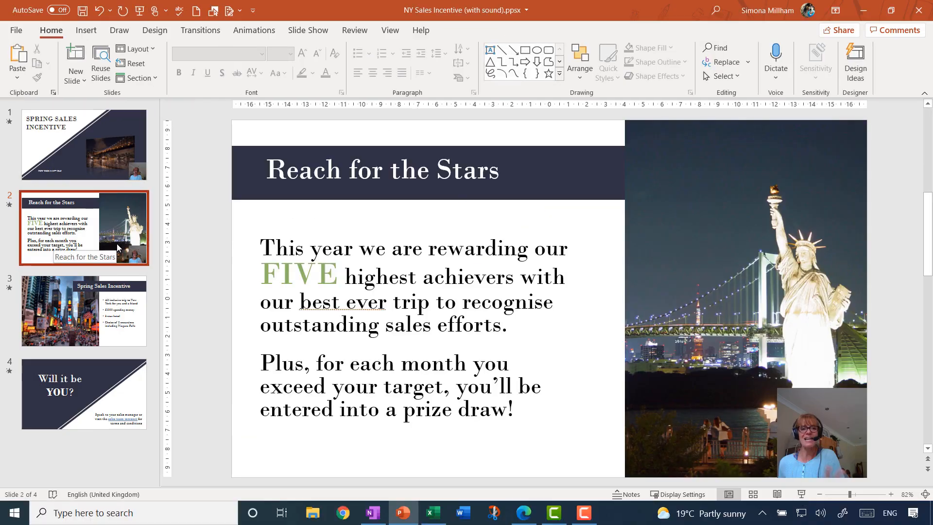
mouse_move(192, 231)
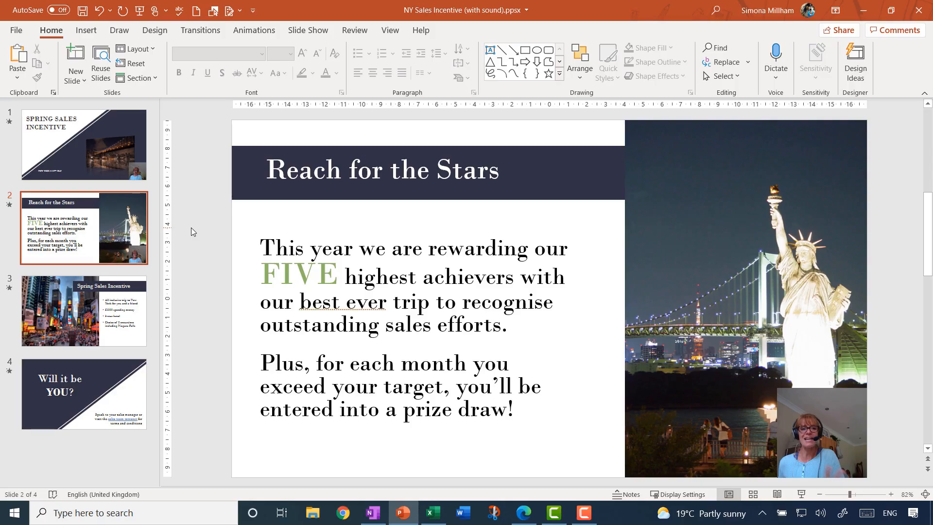
Return to the title slide thumbnail in Normal view.
click(83, 144)
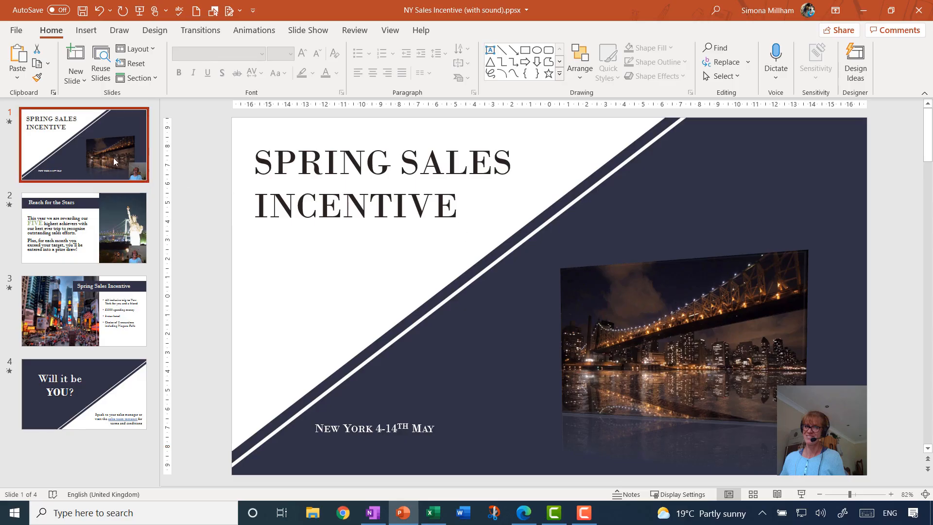
mouse_move(199, 207)
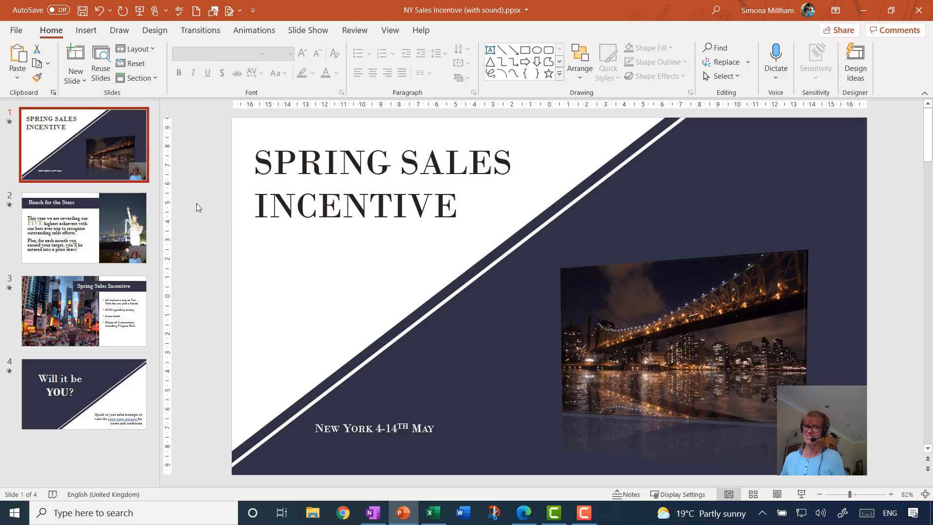
Select the title slide's webcam video and display its Playback settings.
click(822, 431)
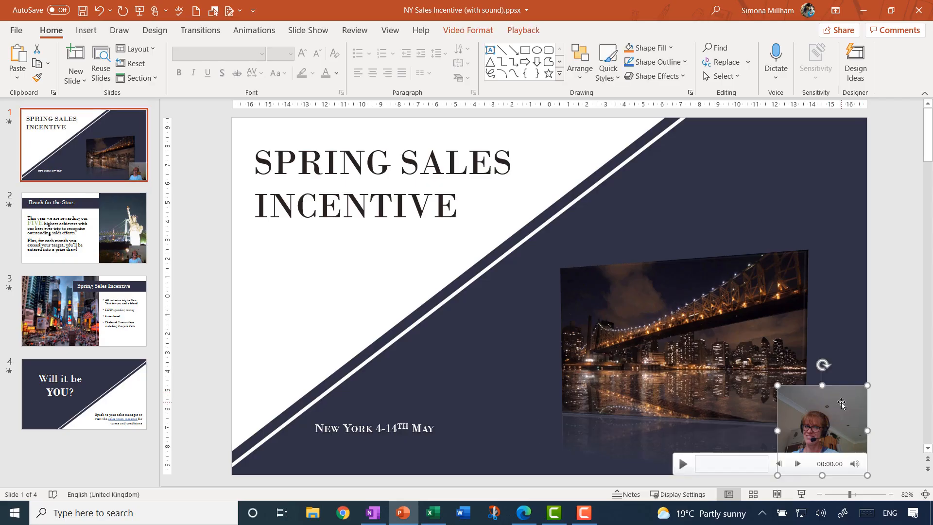
mouse_move(443, 55)
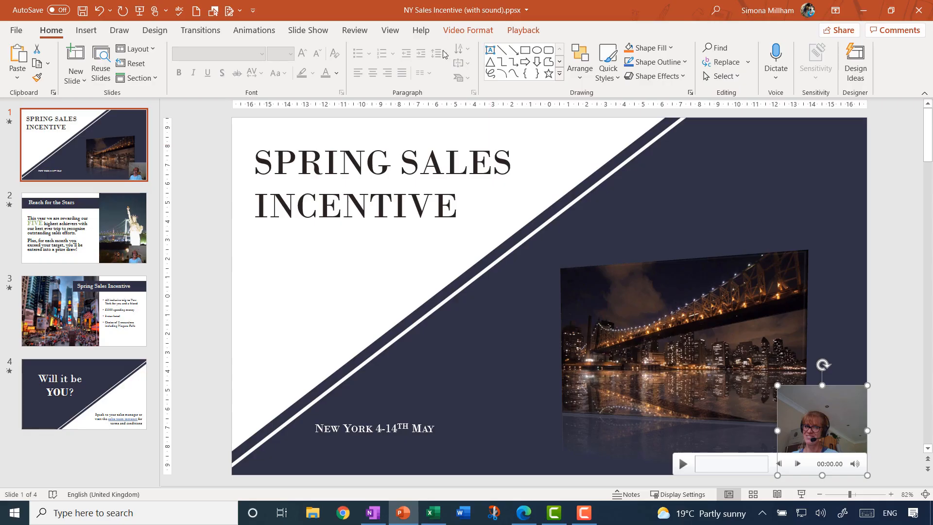
click(523, 31)
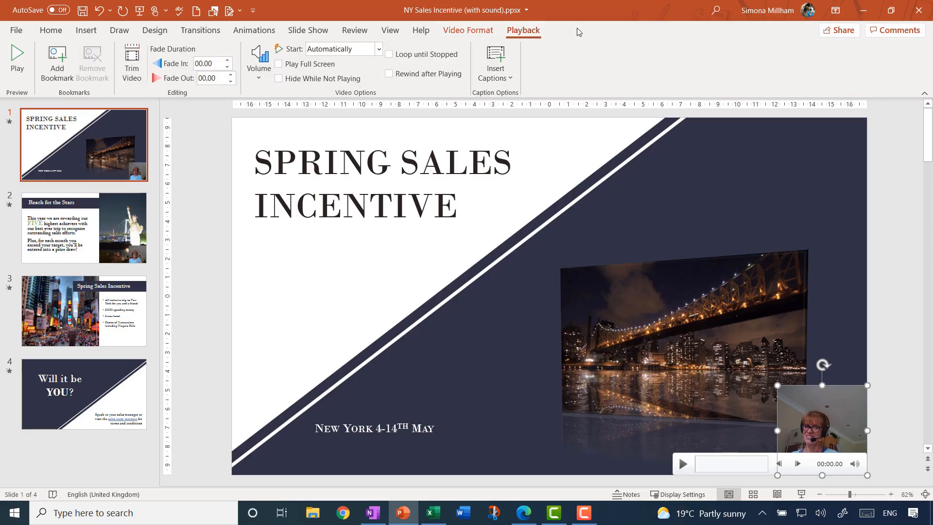
mouse_move(626, 44)
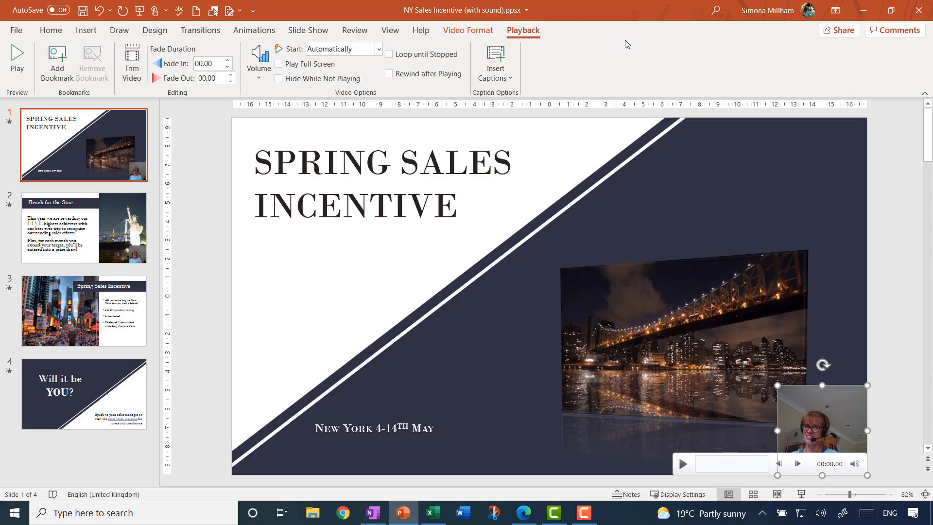
mouse_move(120, 94)
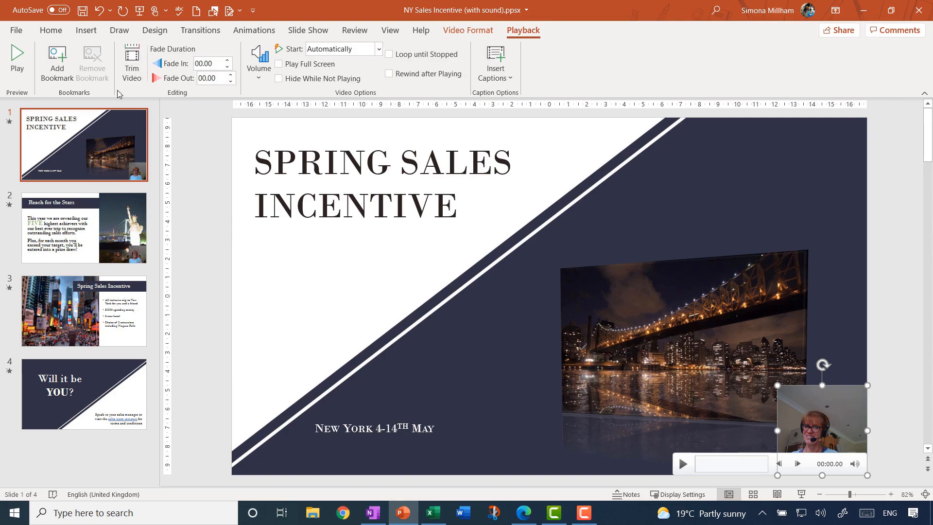
Drag the clip's end marker earlier in Trim Video, then cancel to leave it unchanged.
click(132, 58)
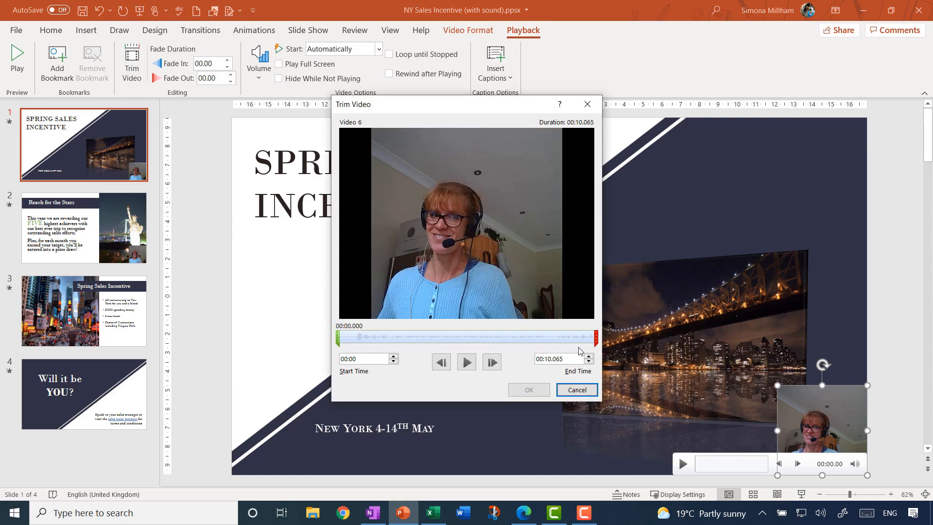
drag(594, 338, 556, 338)
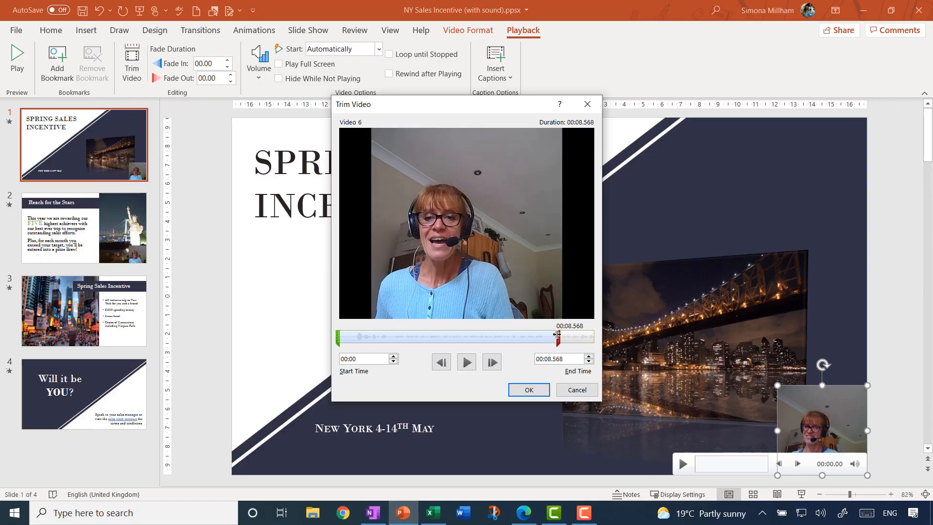
drag(556, 336, 547, 336)
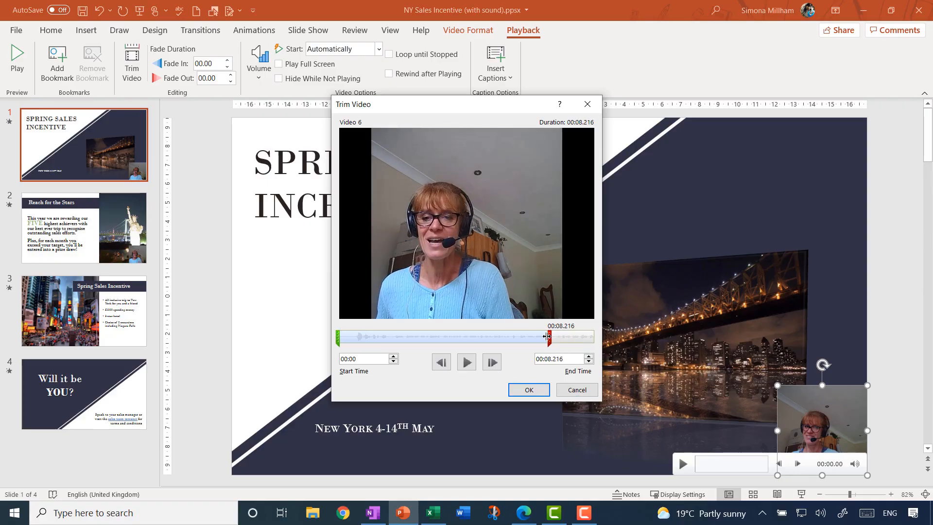
drag(548, 336, 546, 336)
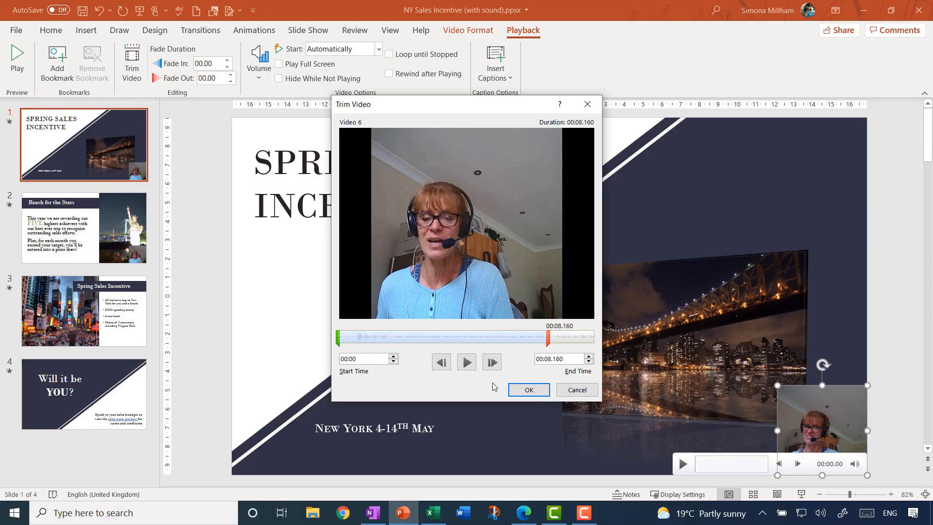
mouse_move(577, 391)
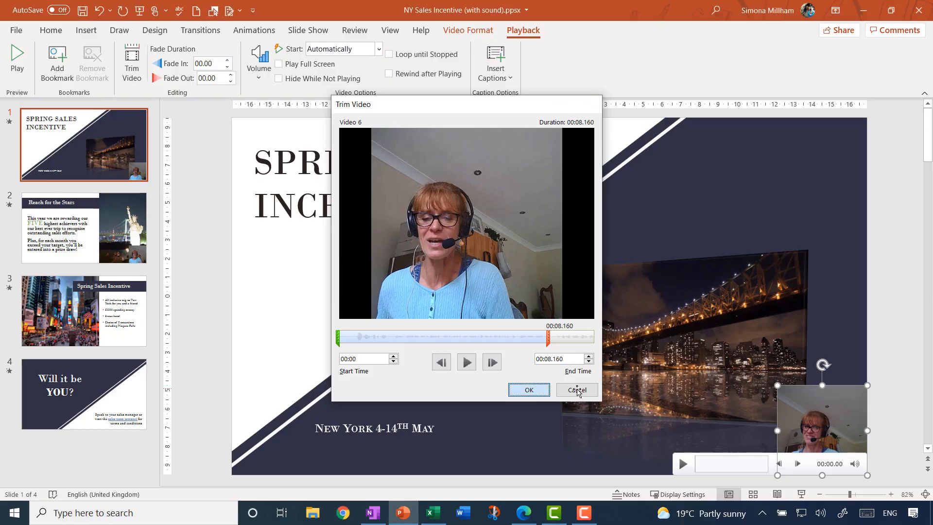
click(577, 390)
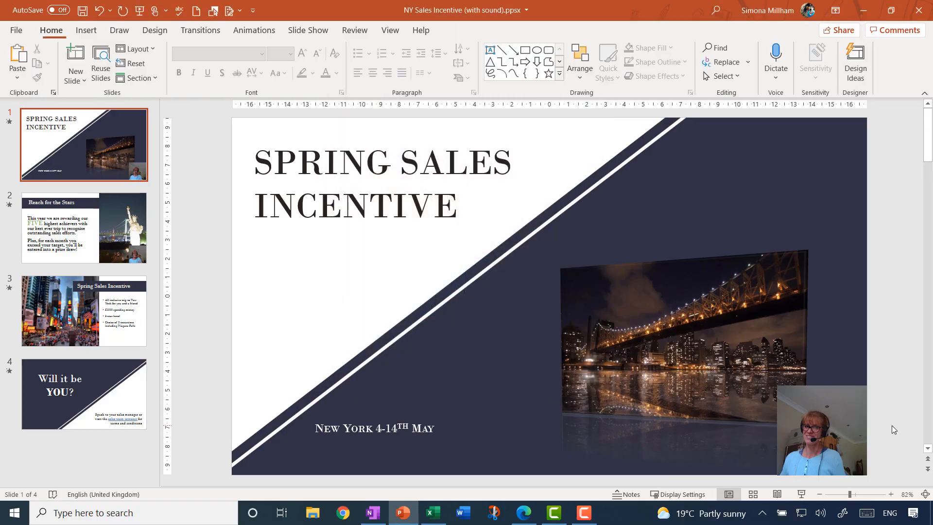
Move the webcam video under the SPRING SALES INCENTIVE title, then go to slide 2.
drag(820, 429, 439, 254)
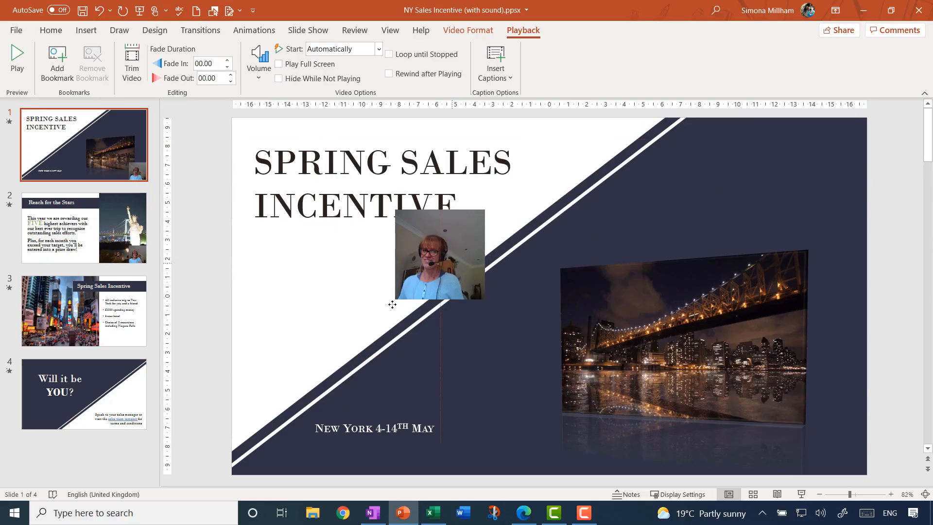
drag(439, 254, 300, 290)
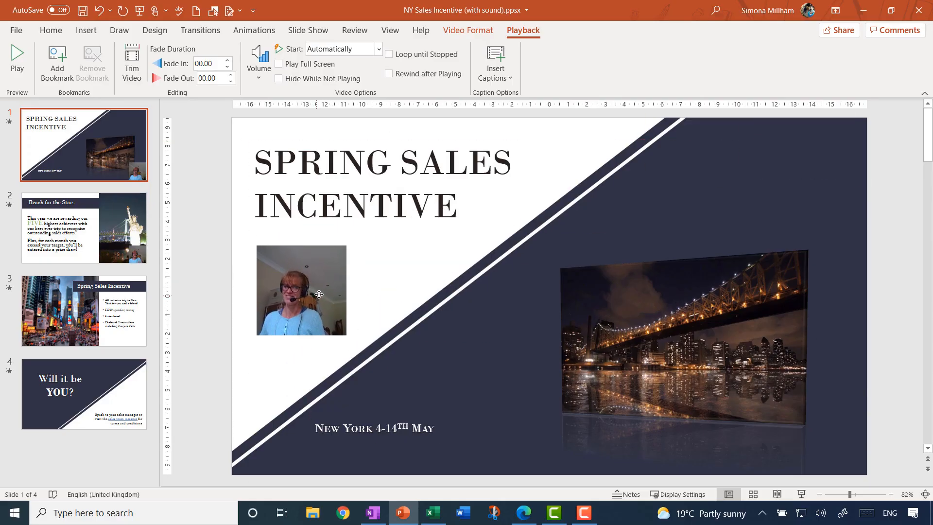
click(319, 293)
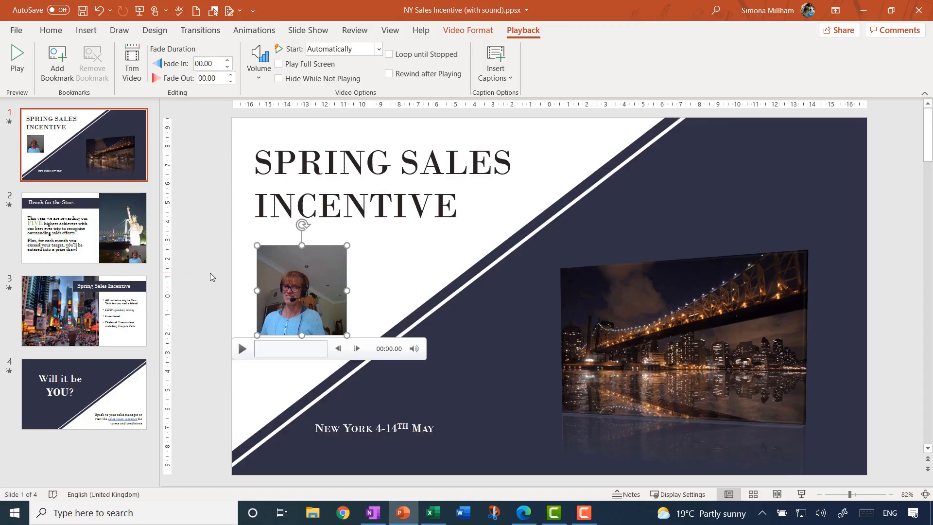
mouse_move(228, 291)
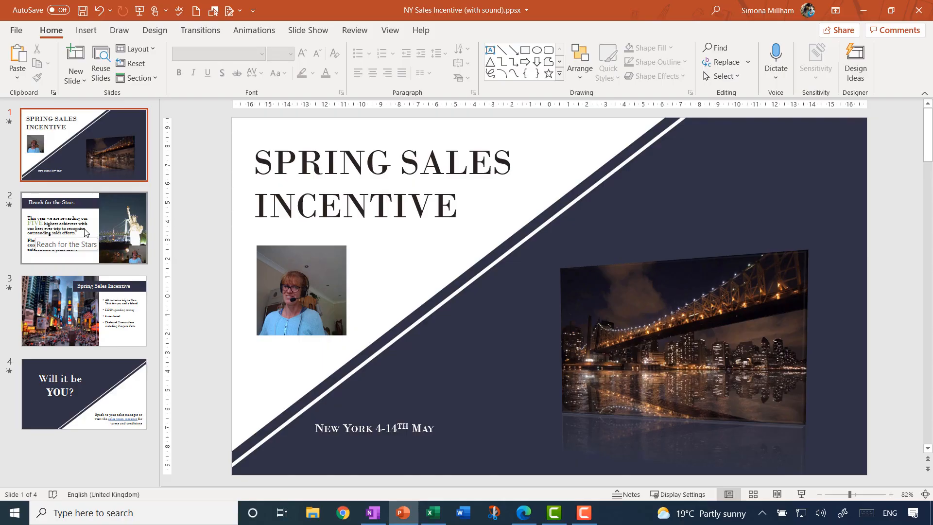
click(83, 227)
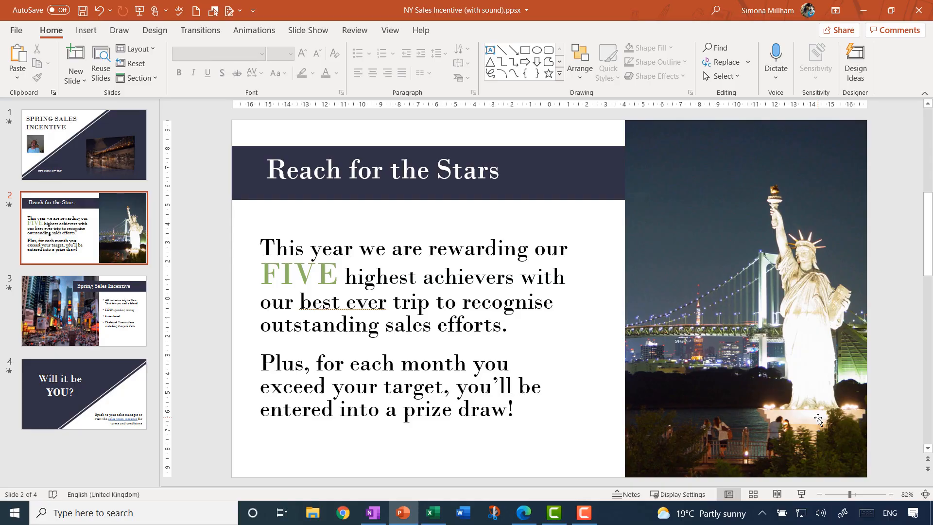
Start a recording session from the current slide via Record Slide Show > Record from Current Slide.
click(308, 30)
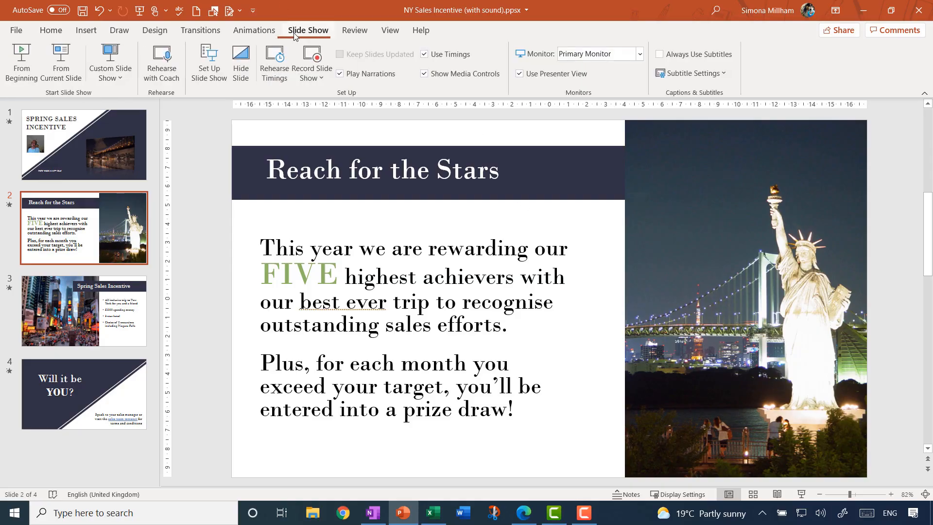
click(311, 63)
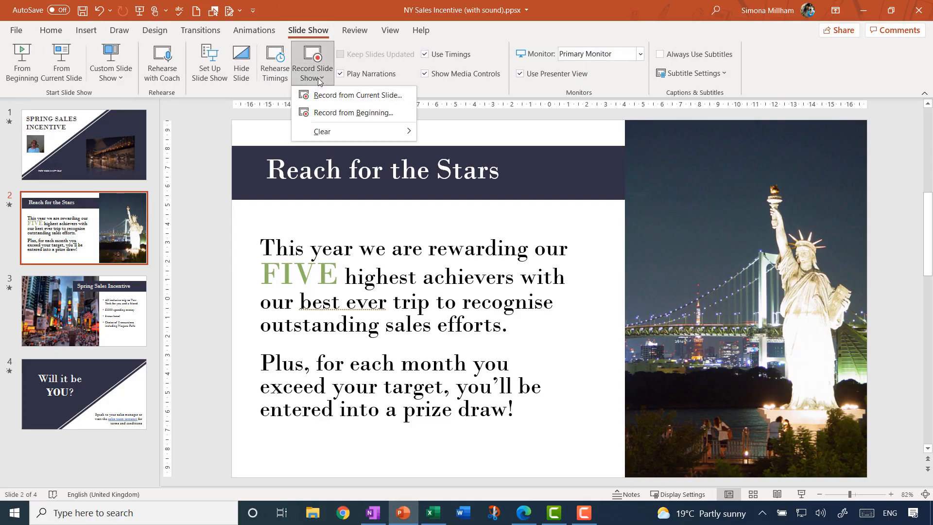
click(358, 95)
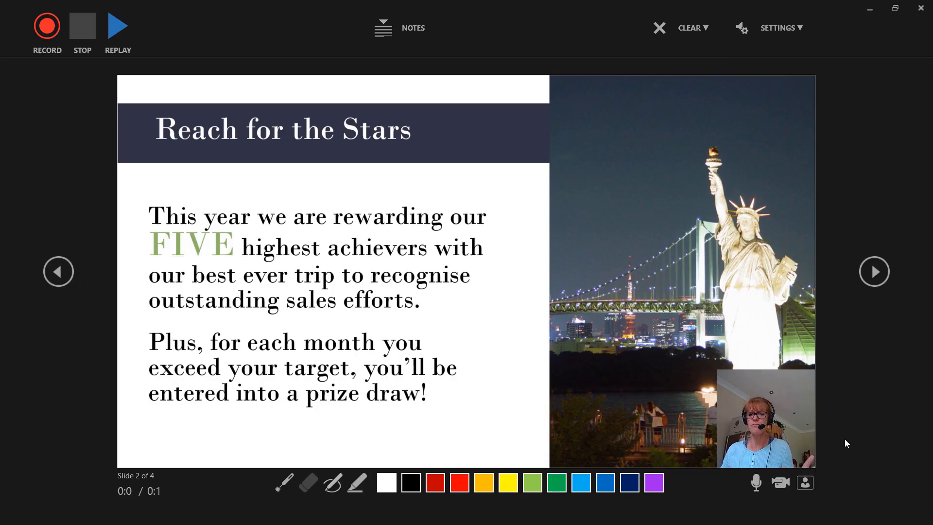
Turn the camera off and start recording an audio-only narration for slide 2.
click(780, 482)
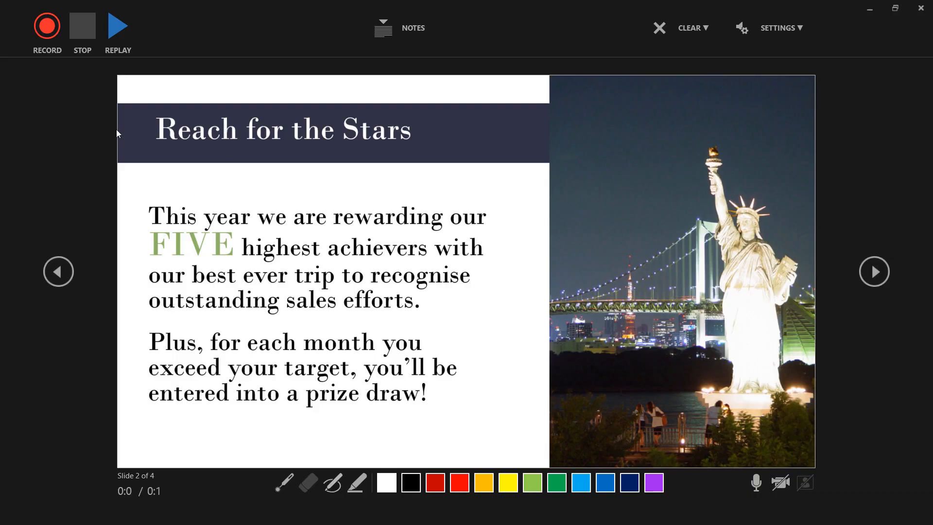
mouse_move(97, 130)
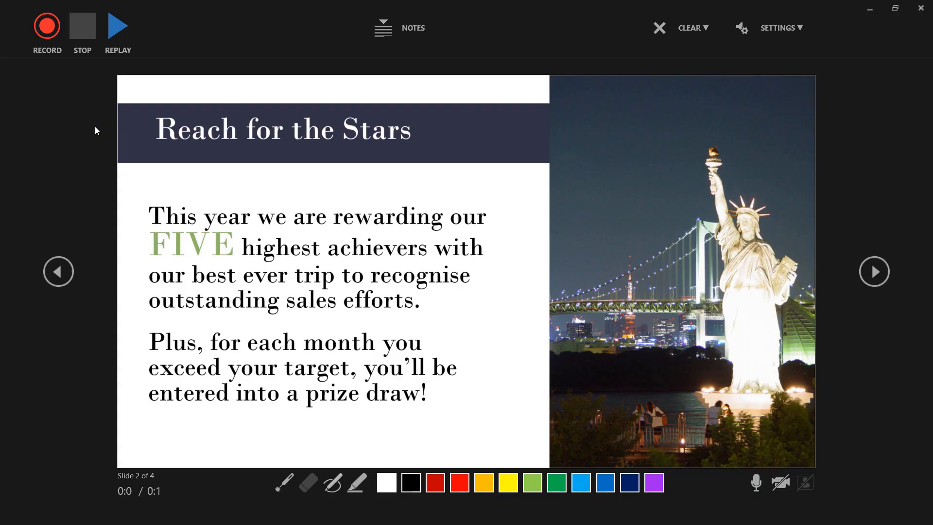
click(47, 25)
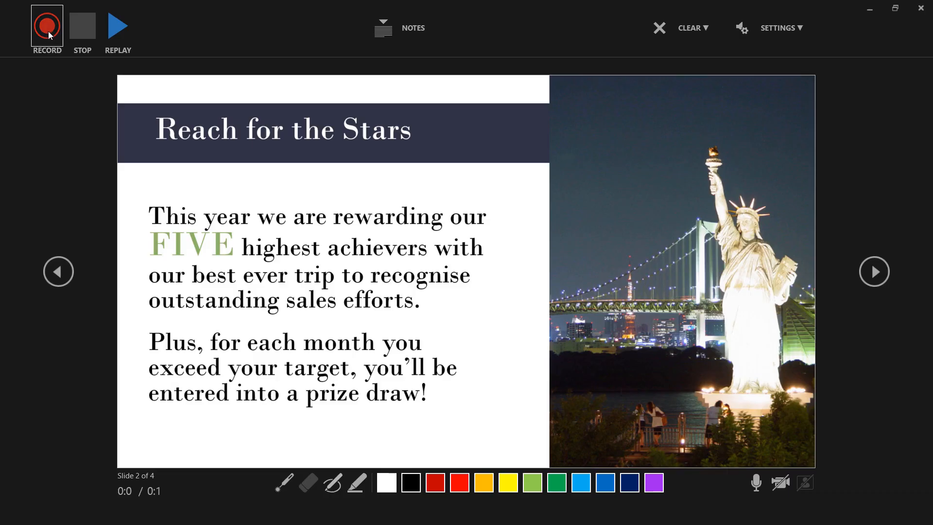
click(47, 25)
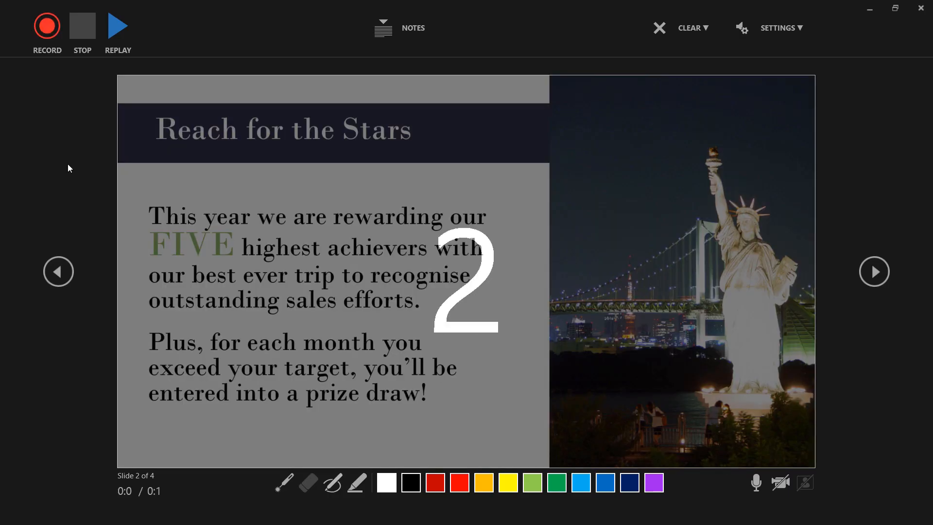
click(47, 25)
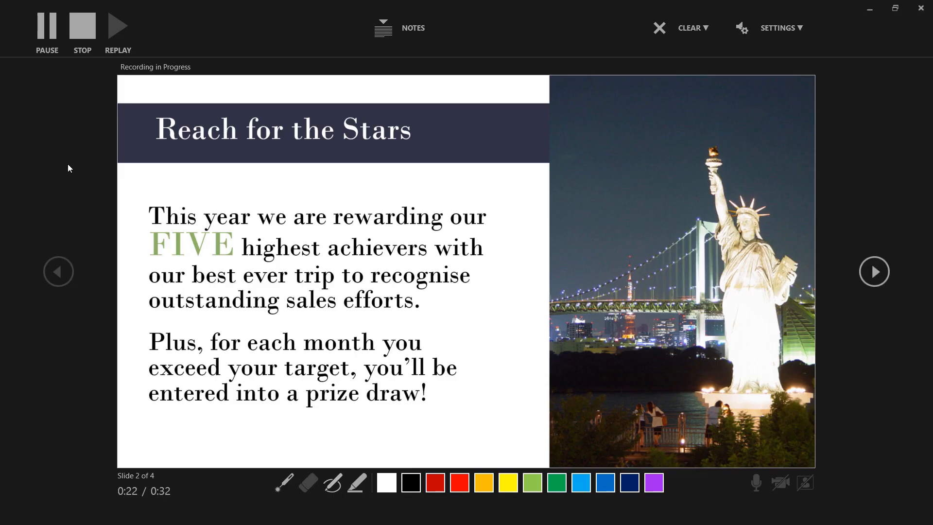
mouse_move(130, 44)
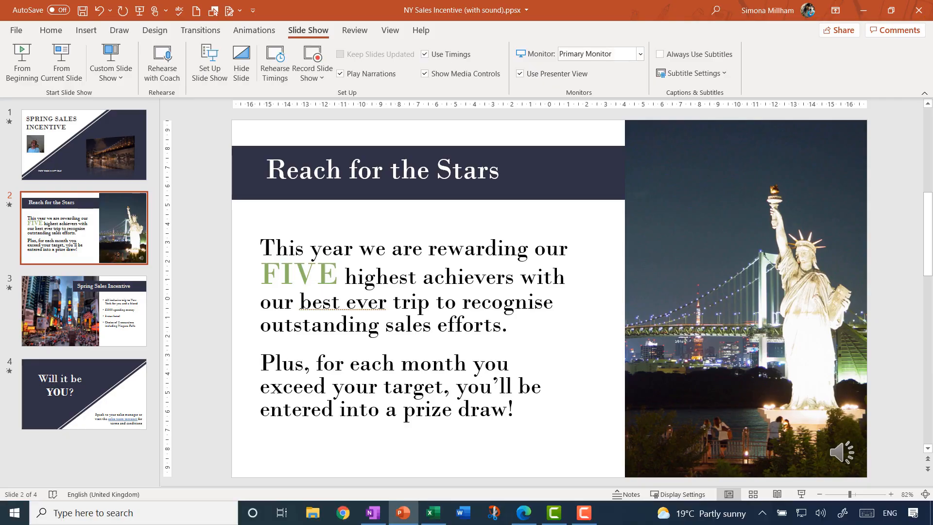
mouse_move(836, 420)
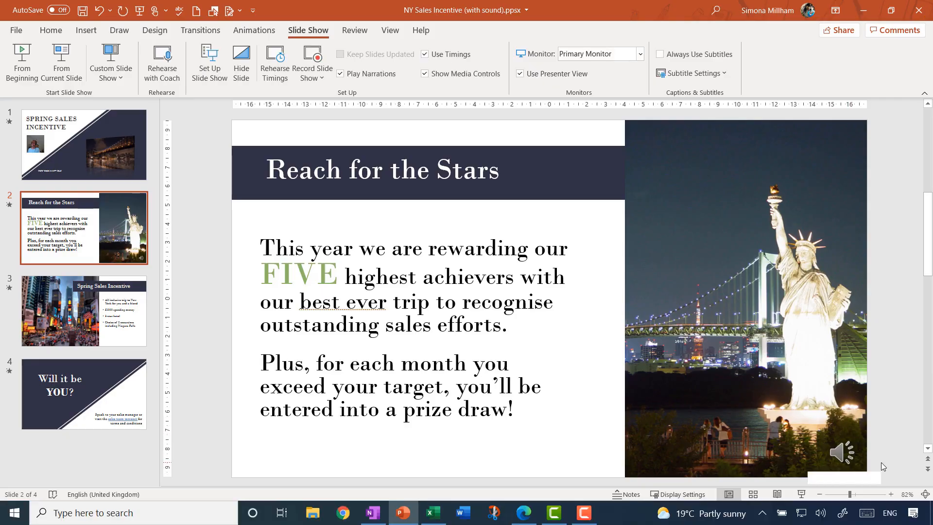
mouse_move(841, 452)
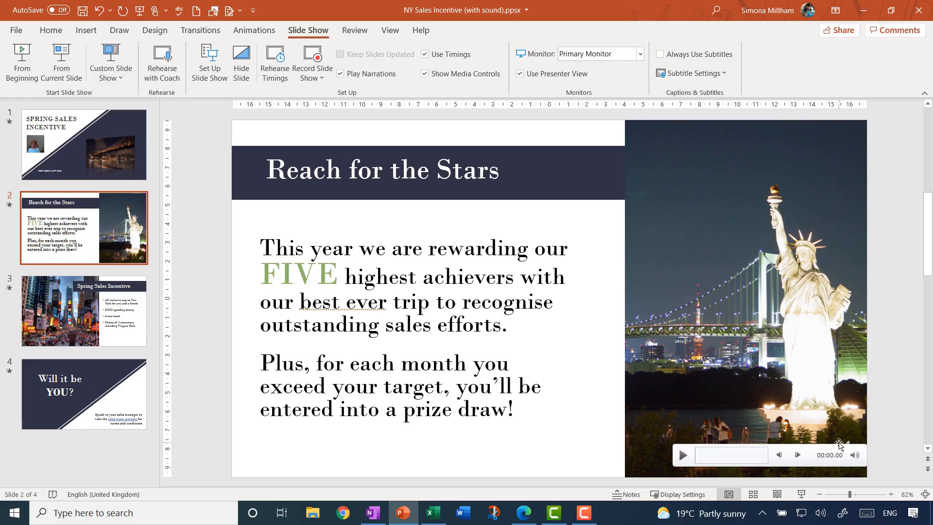
mouse_move(843, 445)
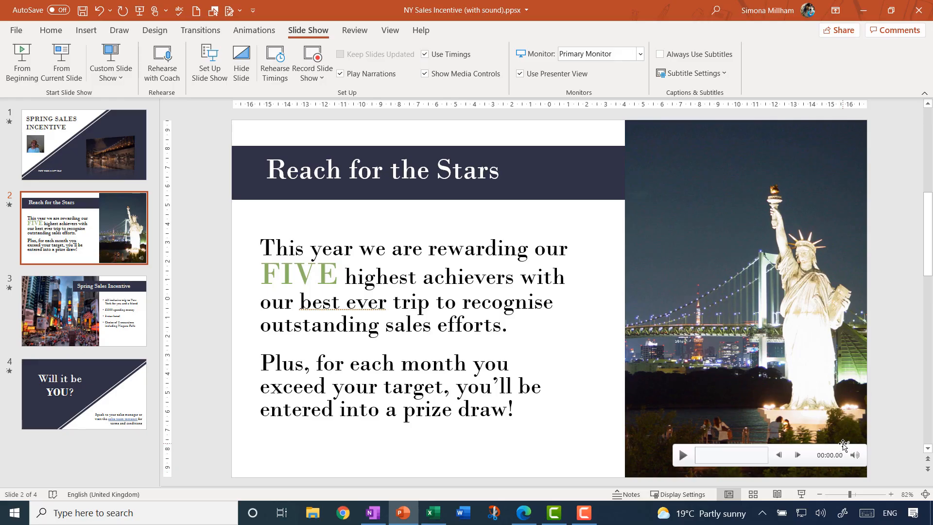
mouse_move(856, 455)
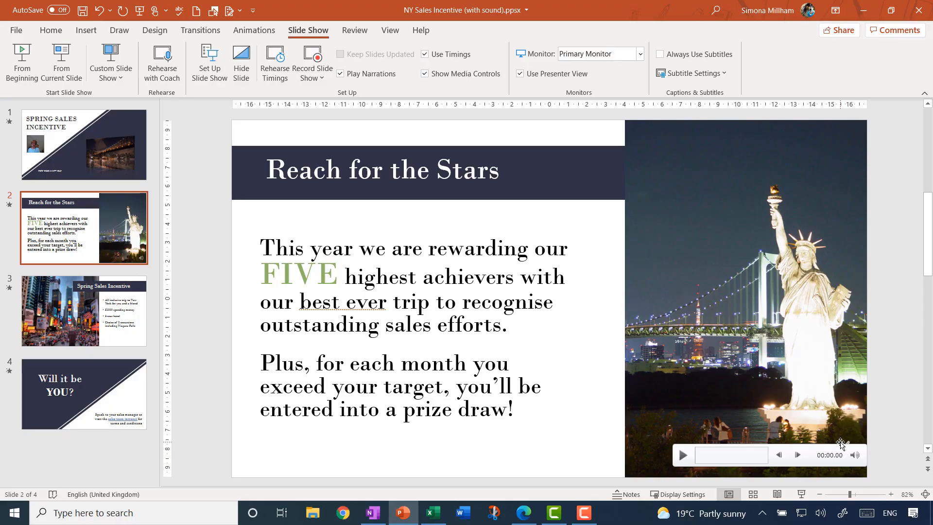
Reposition slide 2's narration audio icon to the top-right of the photo.
click(855, 455)
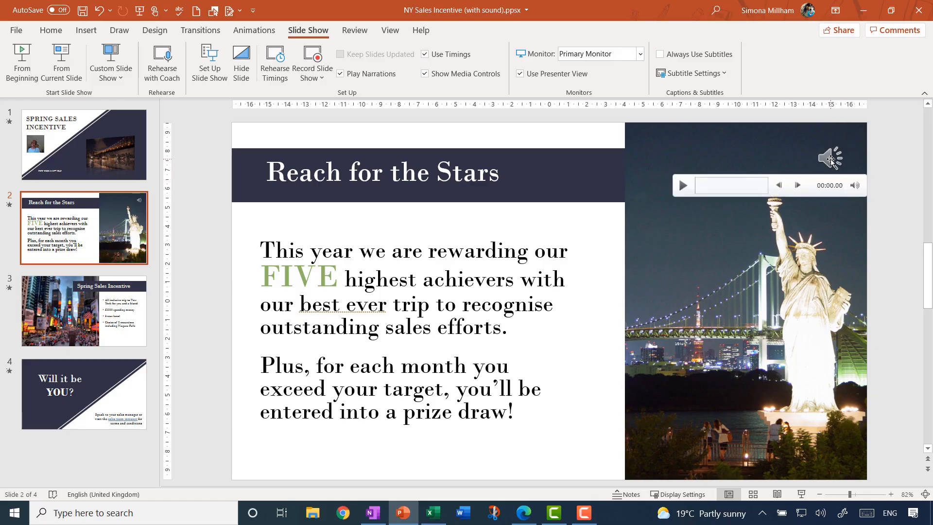
click(830, 157)
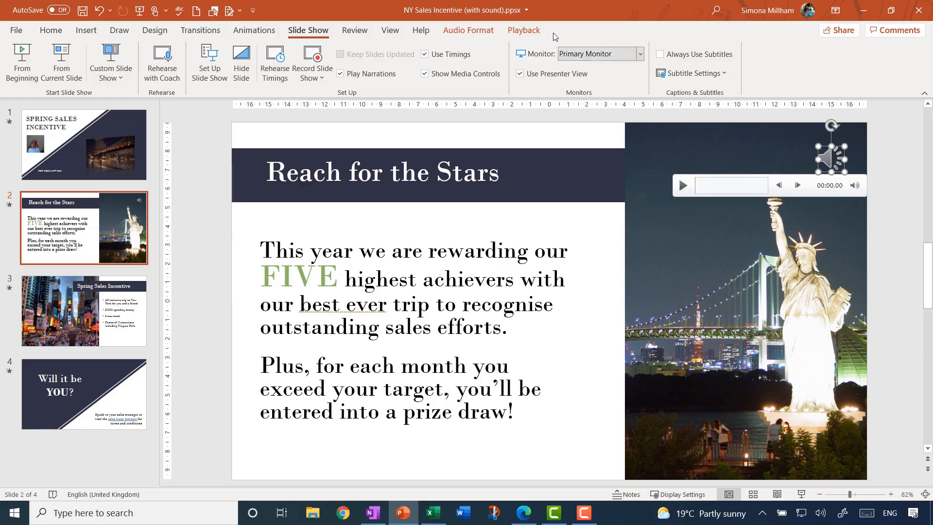
click(468, 30)
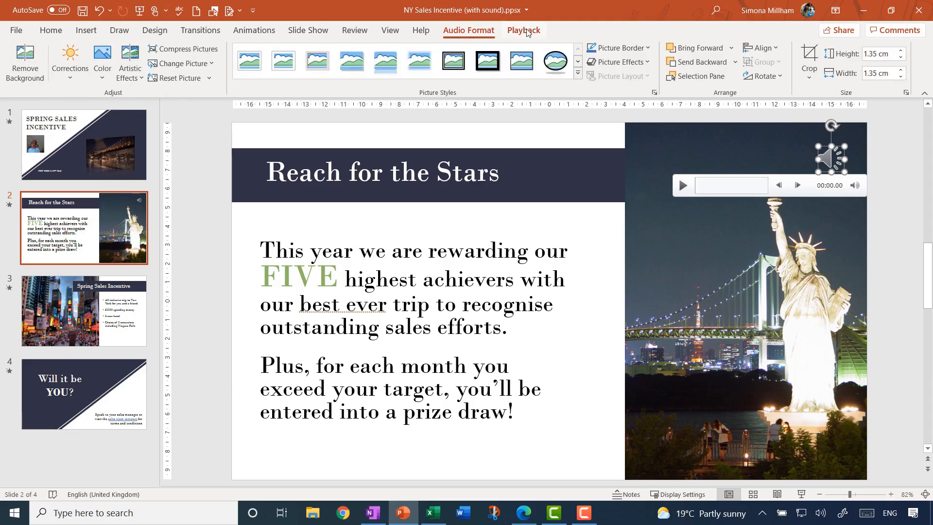
click(524, 30)
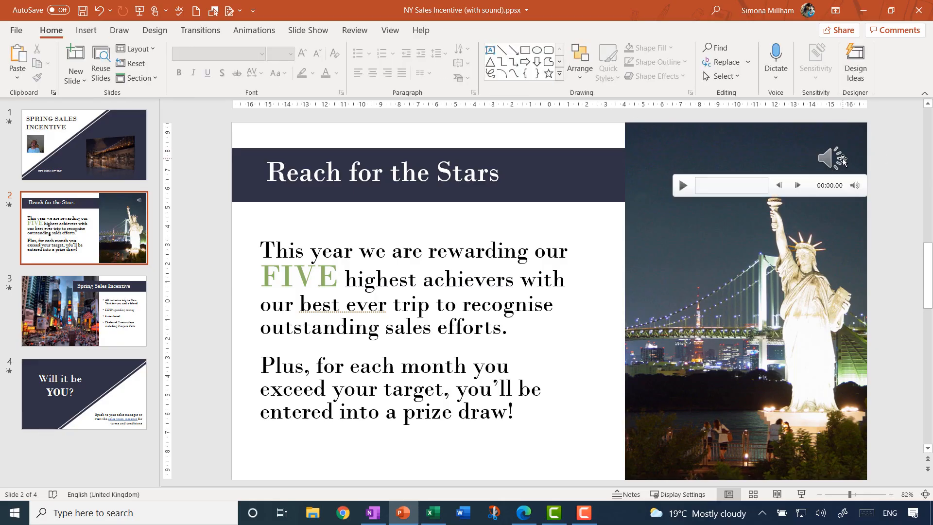
click(86, 146)
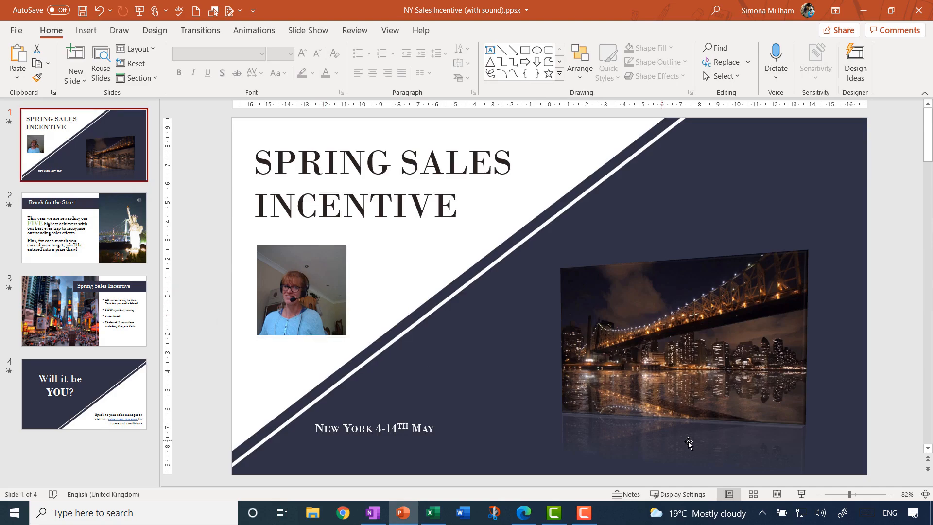
click(84, 227)
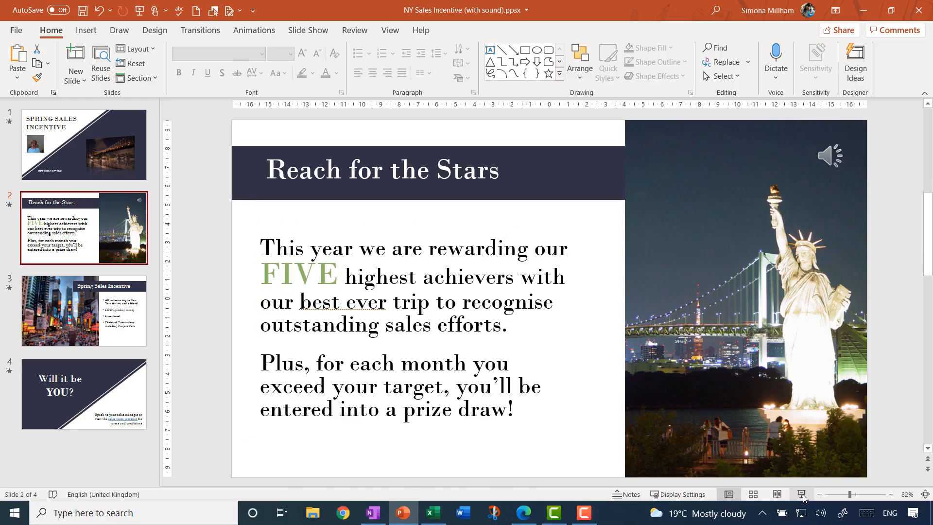
mouse_move(802, 494)
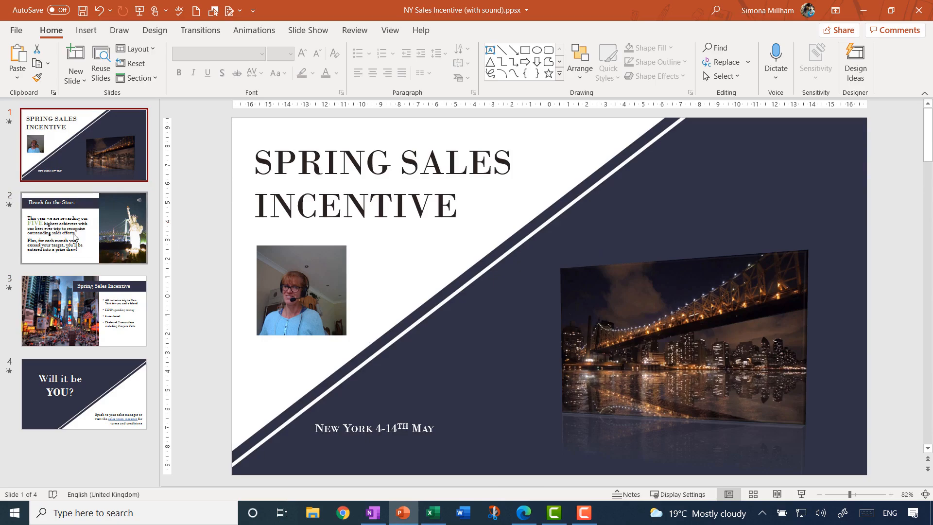
click(73, 227)
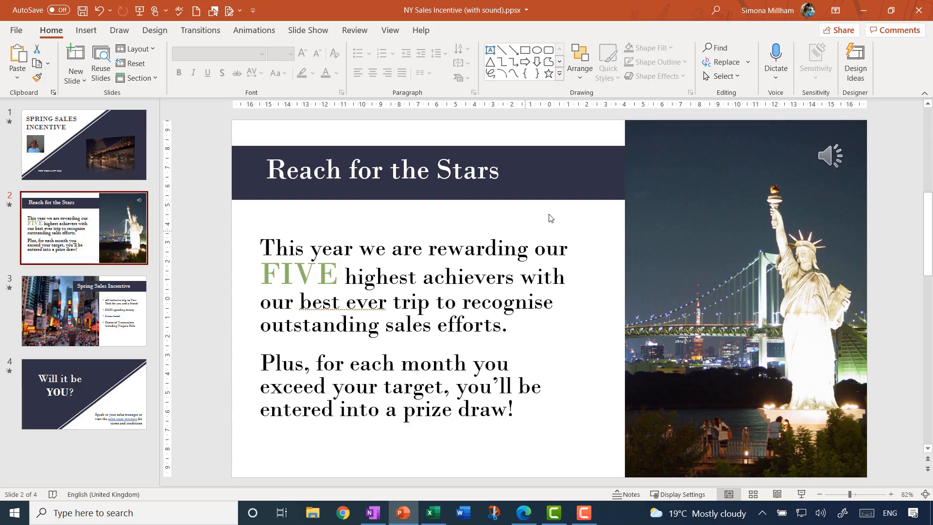
mouse_move(192, 259)
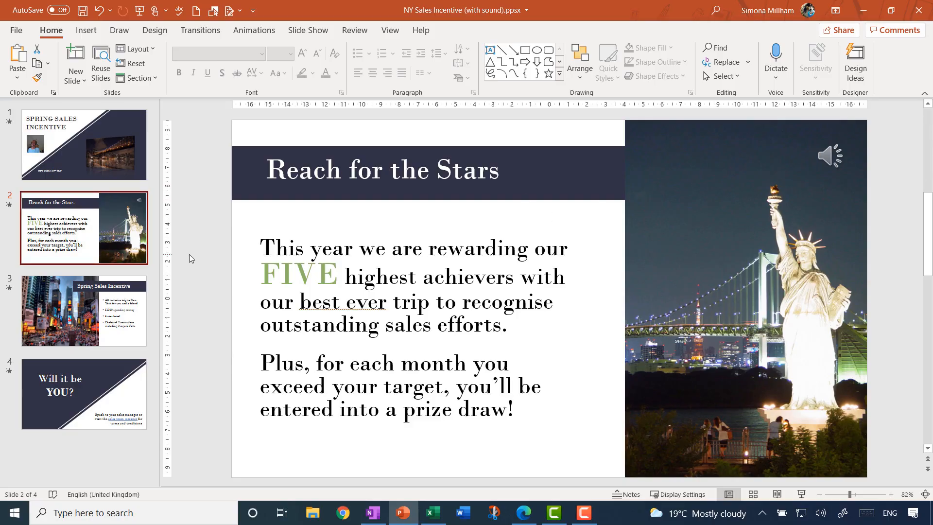
click(83, 145)
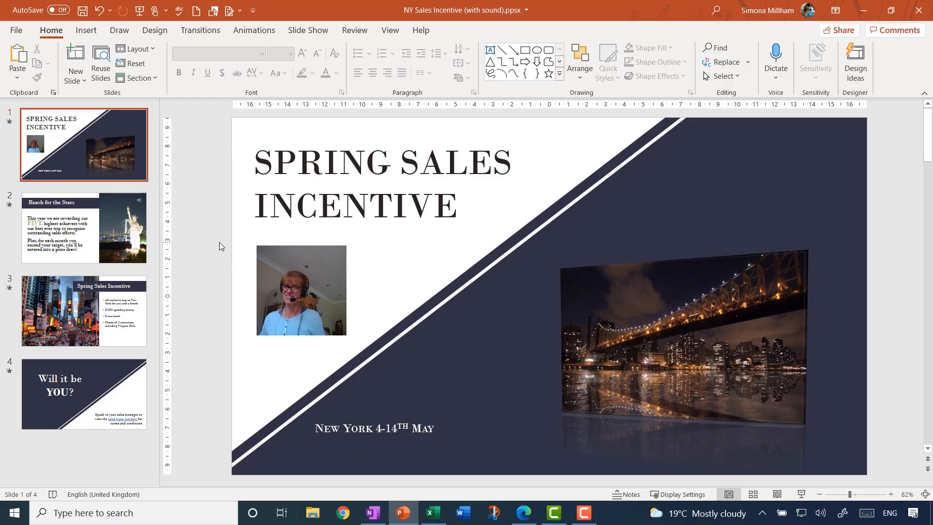
mouse_move(61, 144)
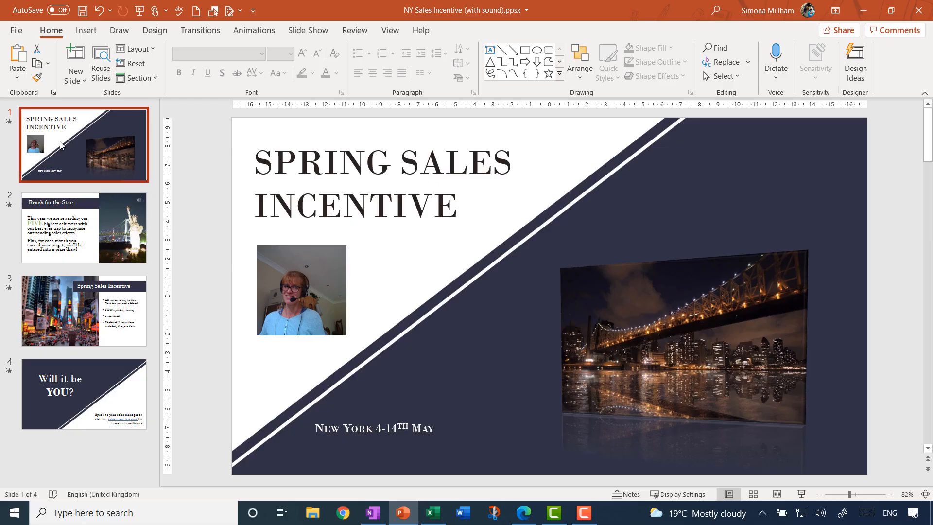
click(83, 227)
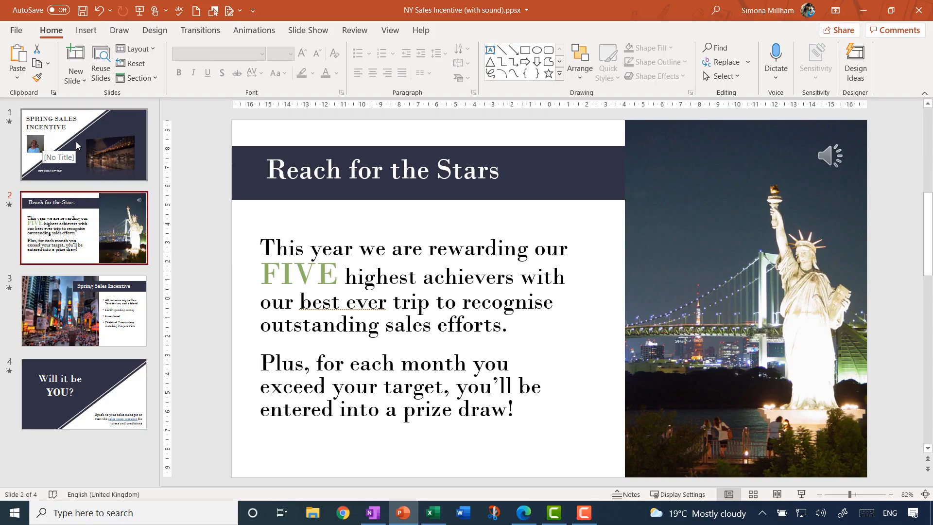
click(78, 146)
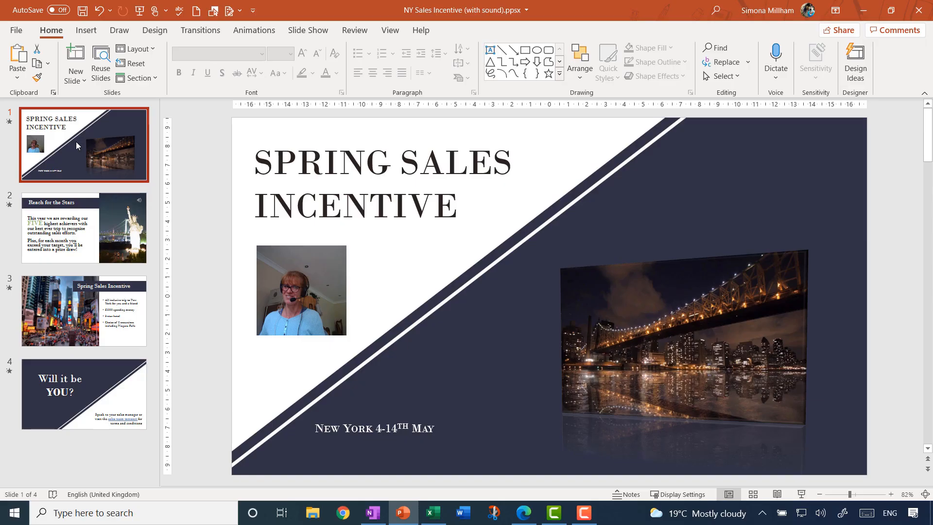
click(15, 31)
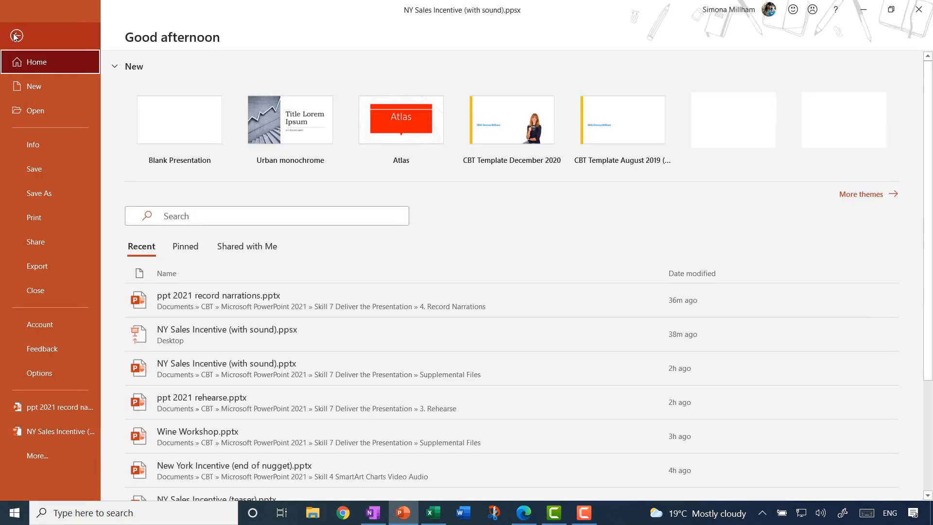
click(37, 265)
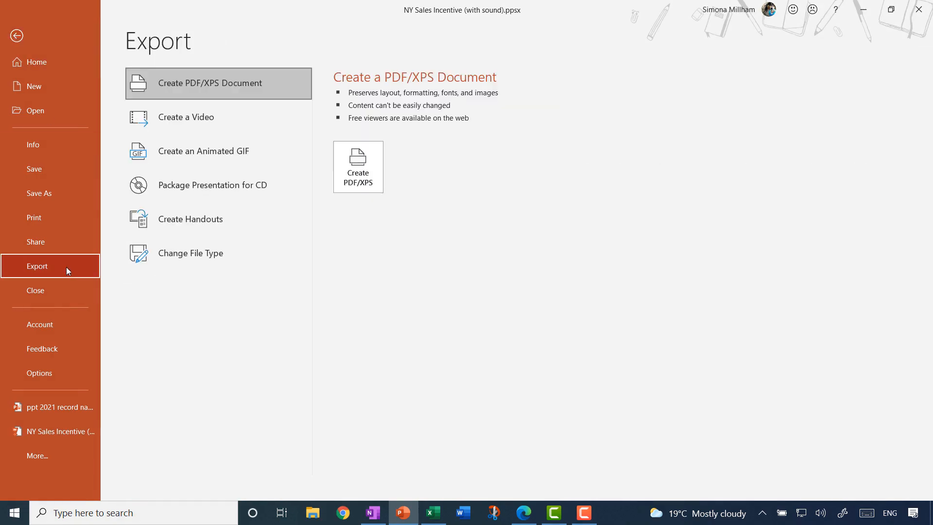
mouse_move(212, 120)
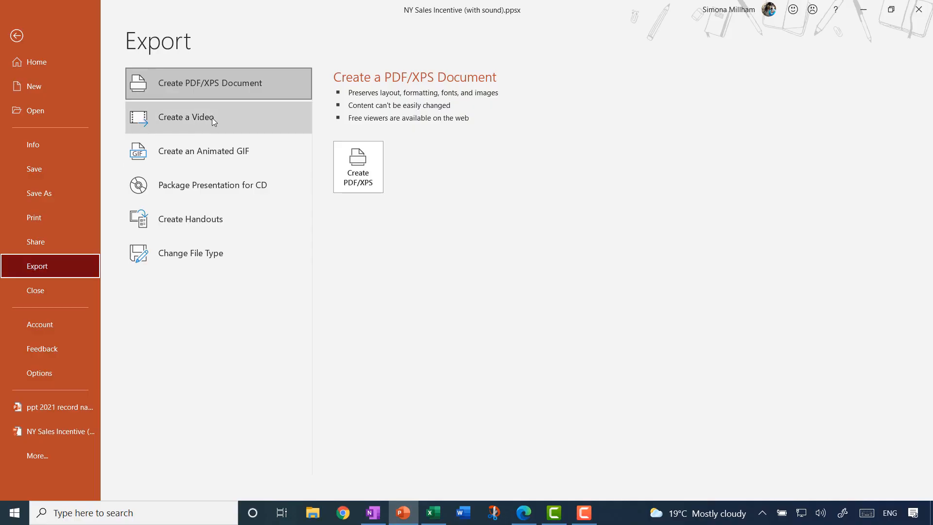
click(185, 117)
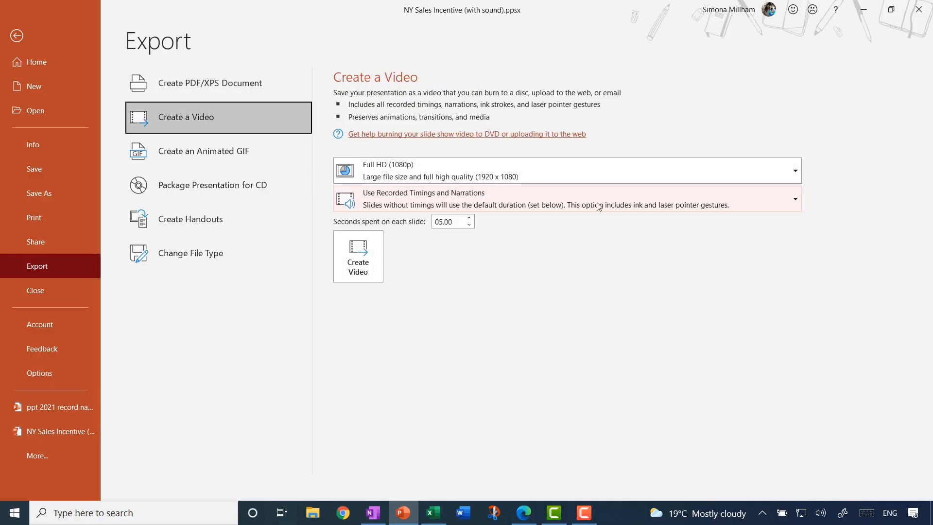
mouse_move(493, 199)
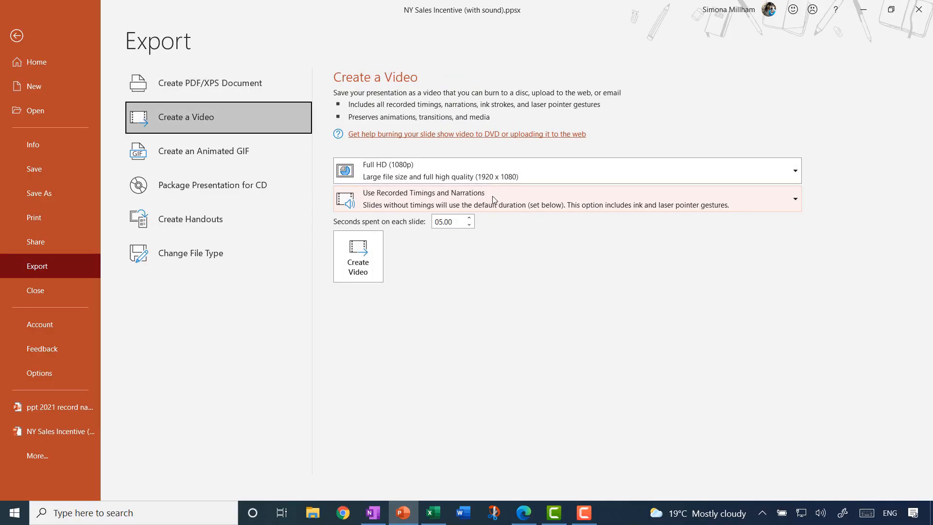
mouse_move(582, 269)
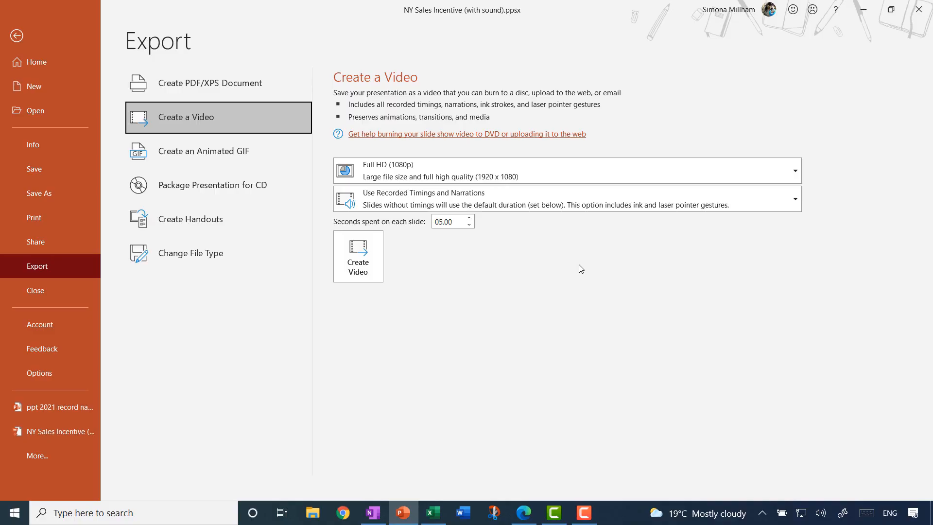
click(17, 35)
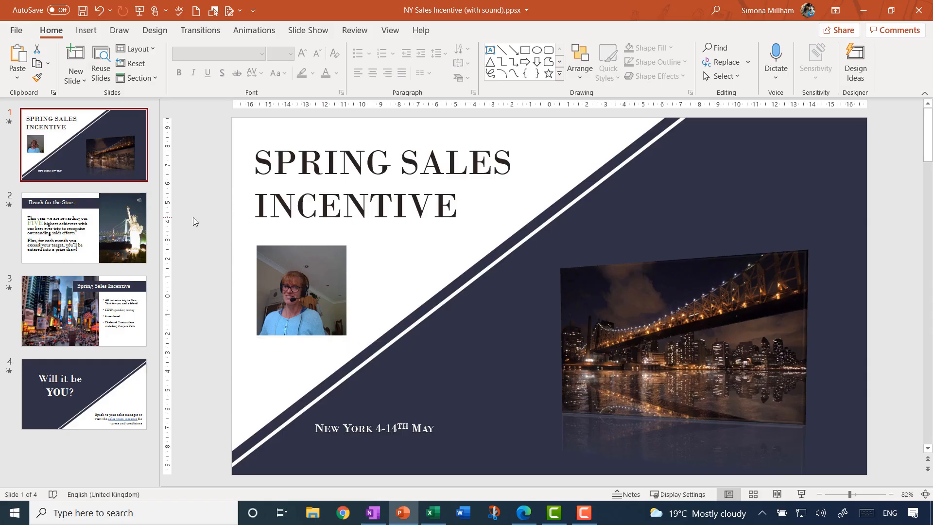
mouse_move(390, 31)
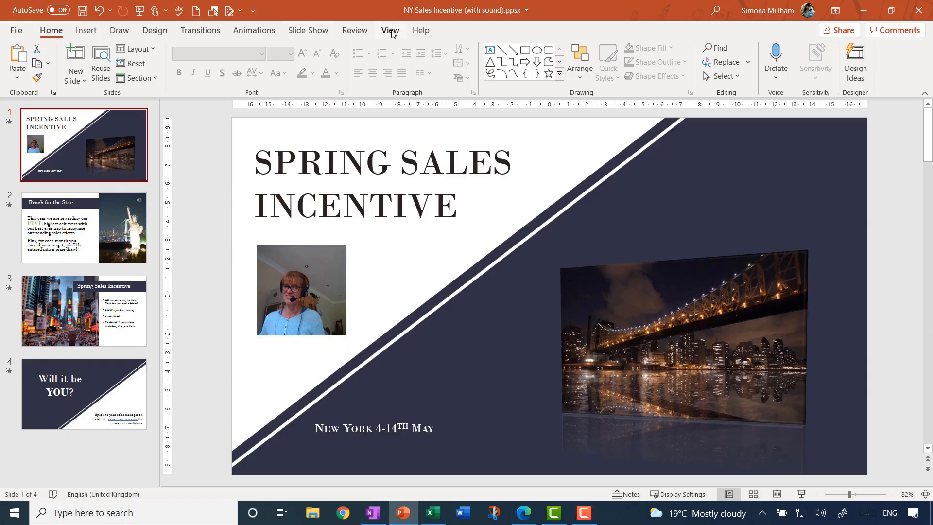
Enable the Recording tab under Main Tabs in Customize the Ribbon and apply.
right_click(369, 58)
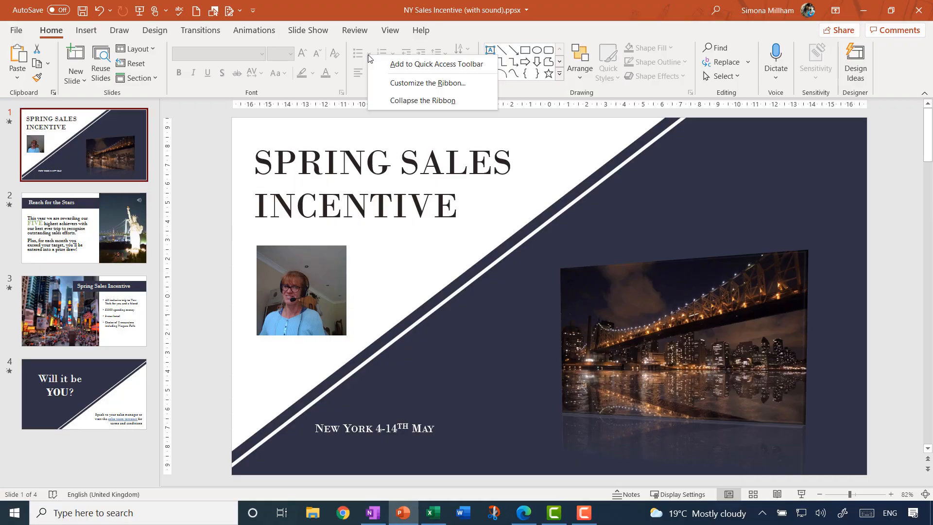
click(428, 83)
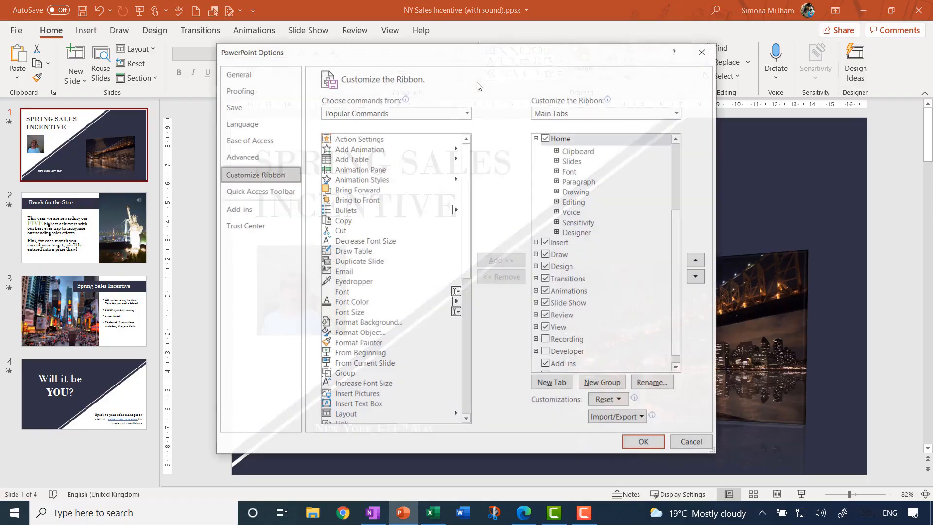
click(546, 339)
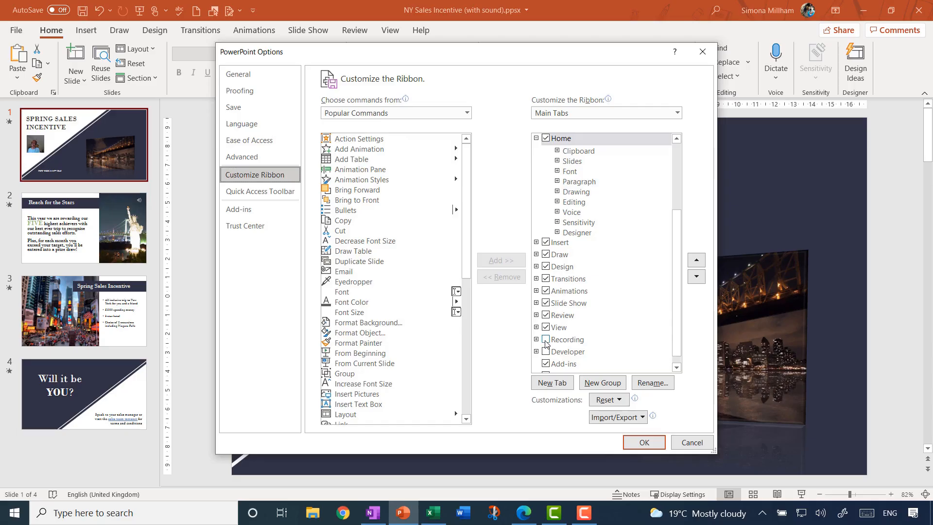
click(547, 339)
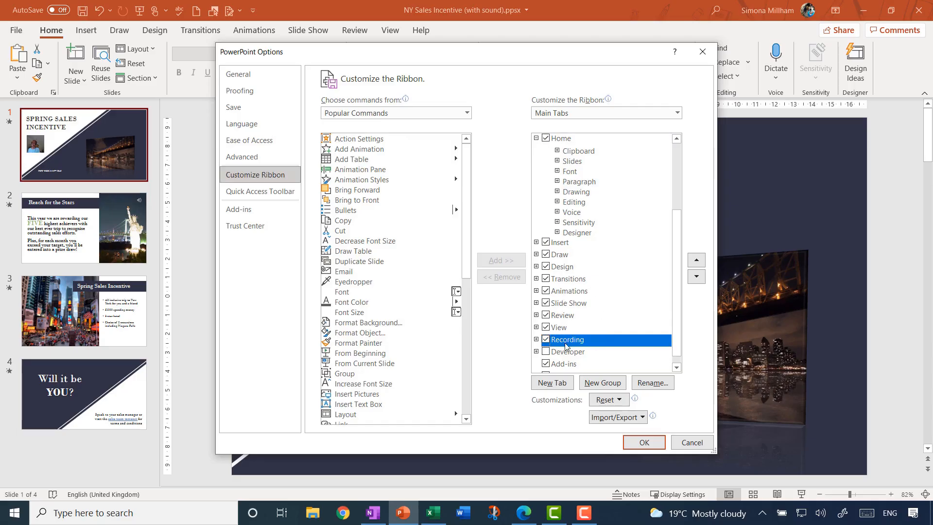
click(643, 442)
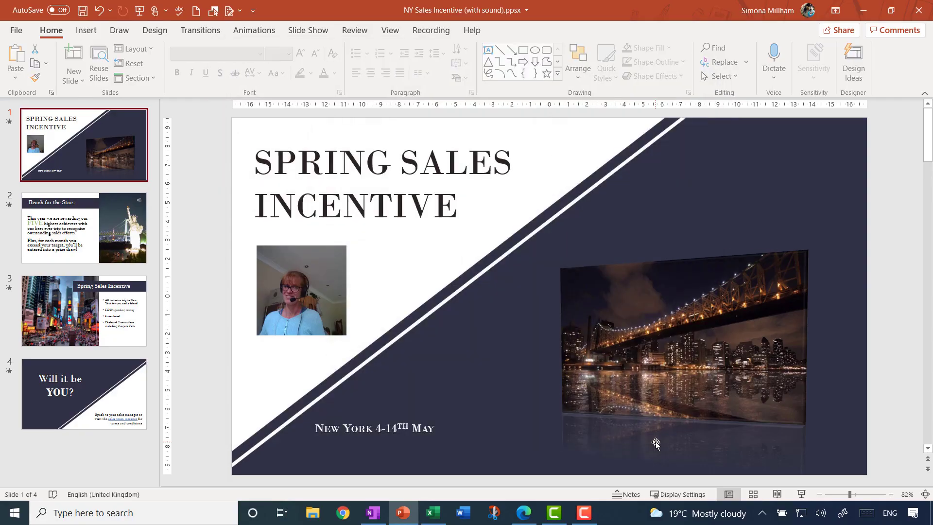
Show the Recording tab's Record Slide Show and Export to Video commands.
click(432, 30)
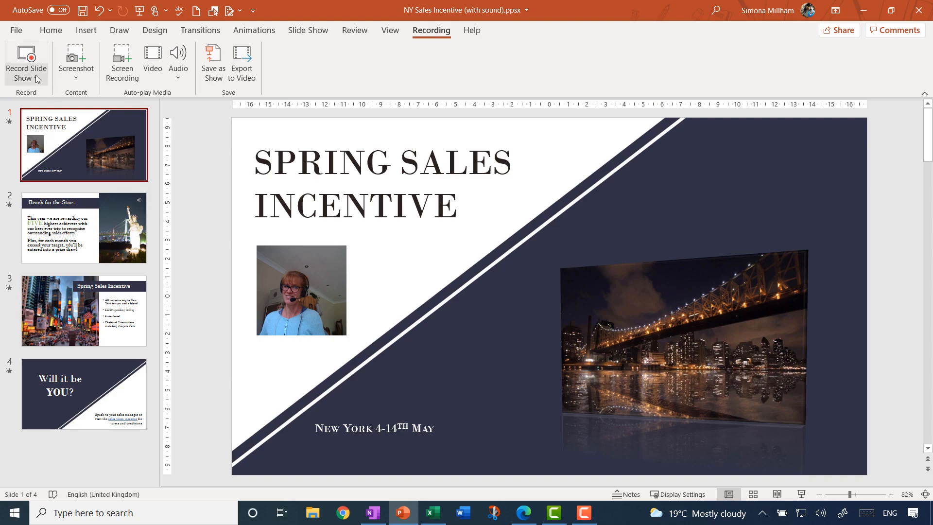
mouse_move(45, 64)
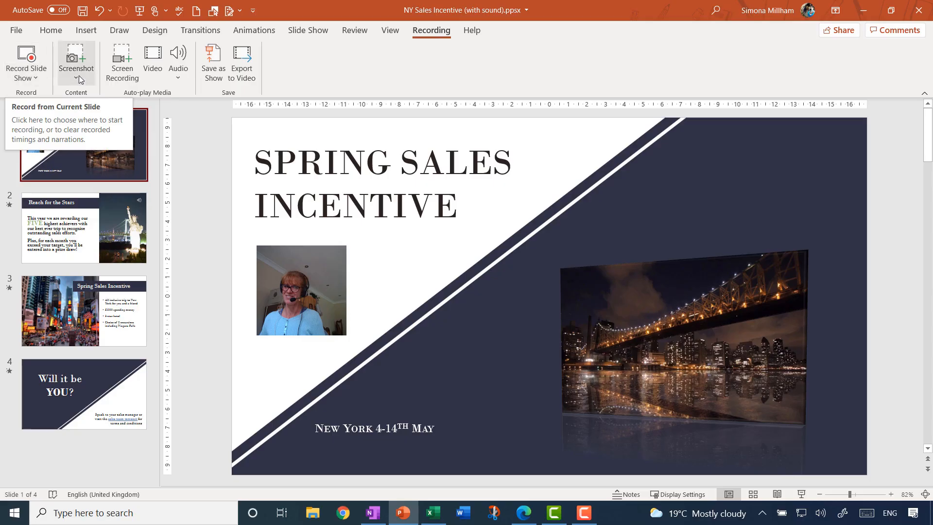
mouse_move(171, 74)
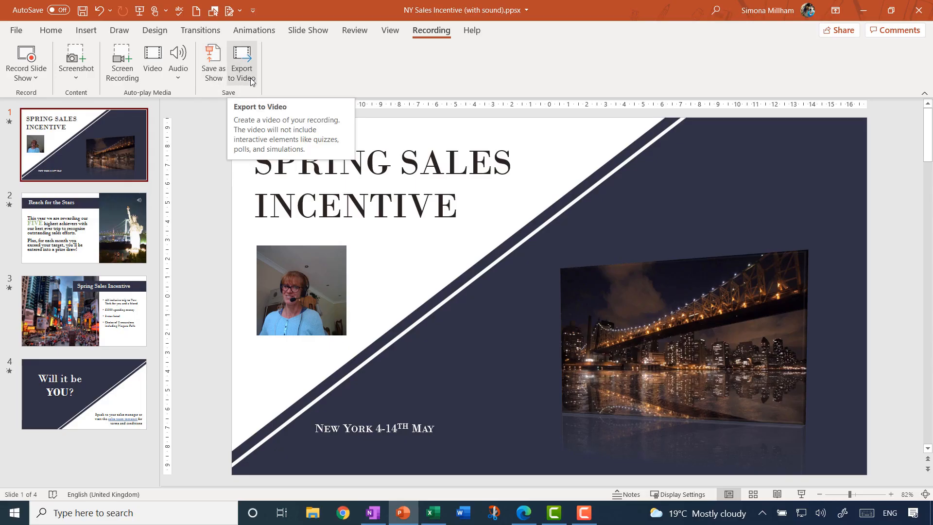
mouse_move(281, 58)
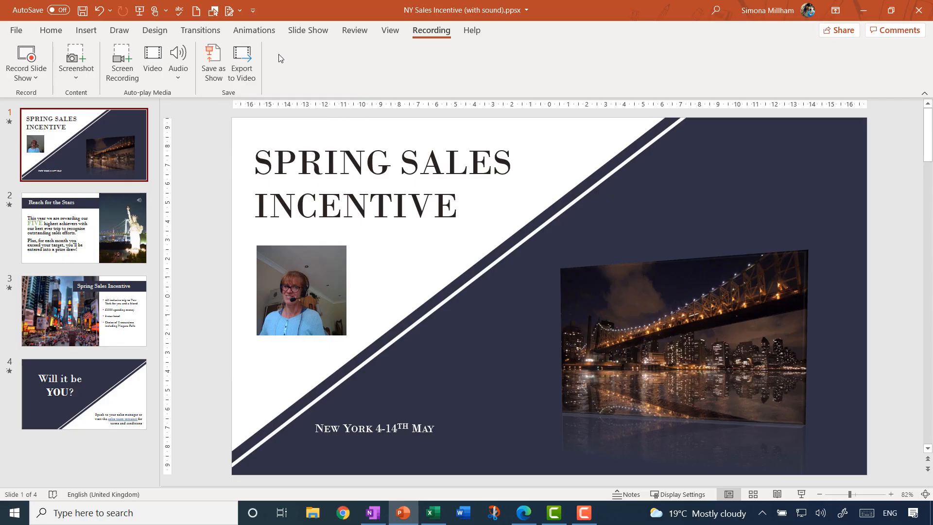